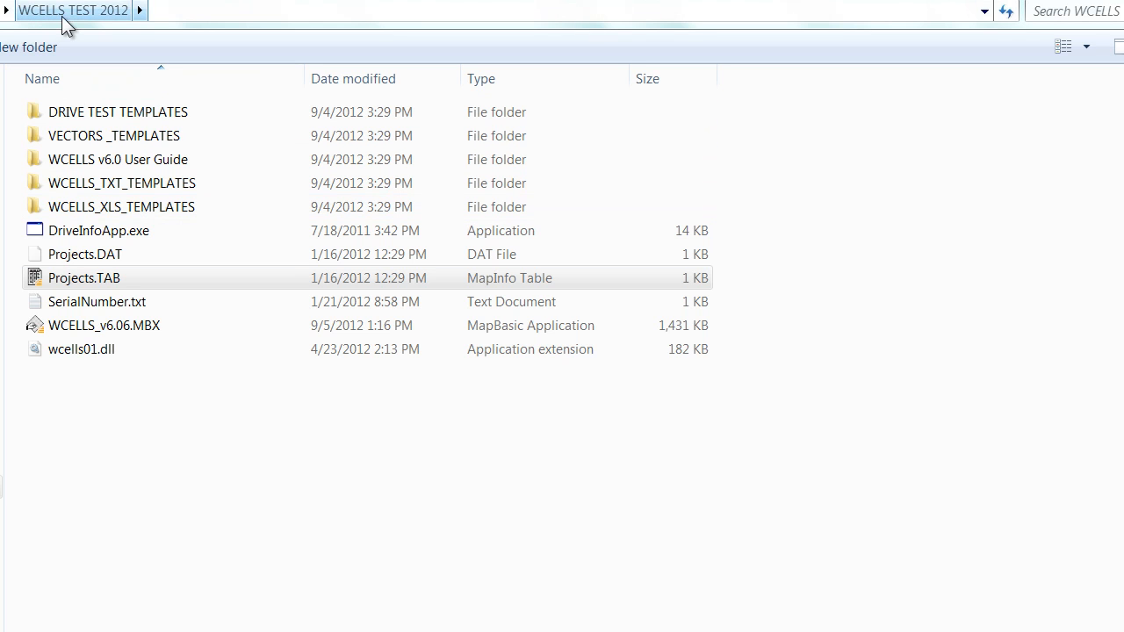
pyautogui.moveTo(624, 524)
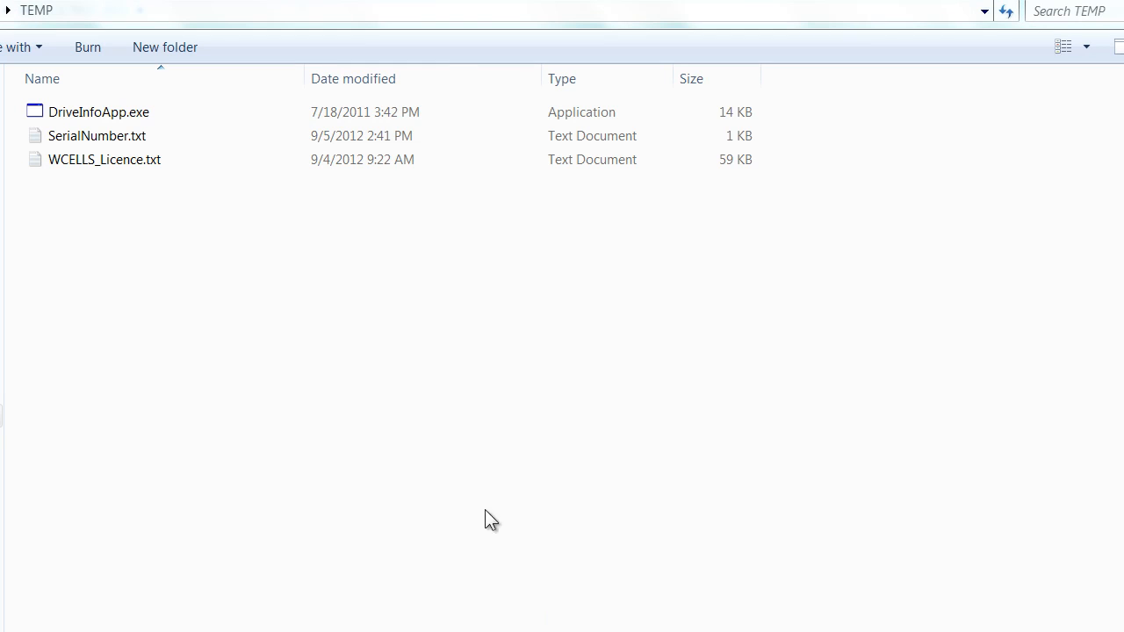
pyautogui.moveTo(339, 440)
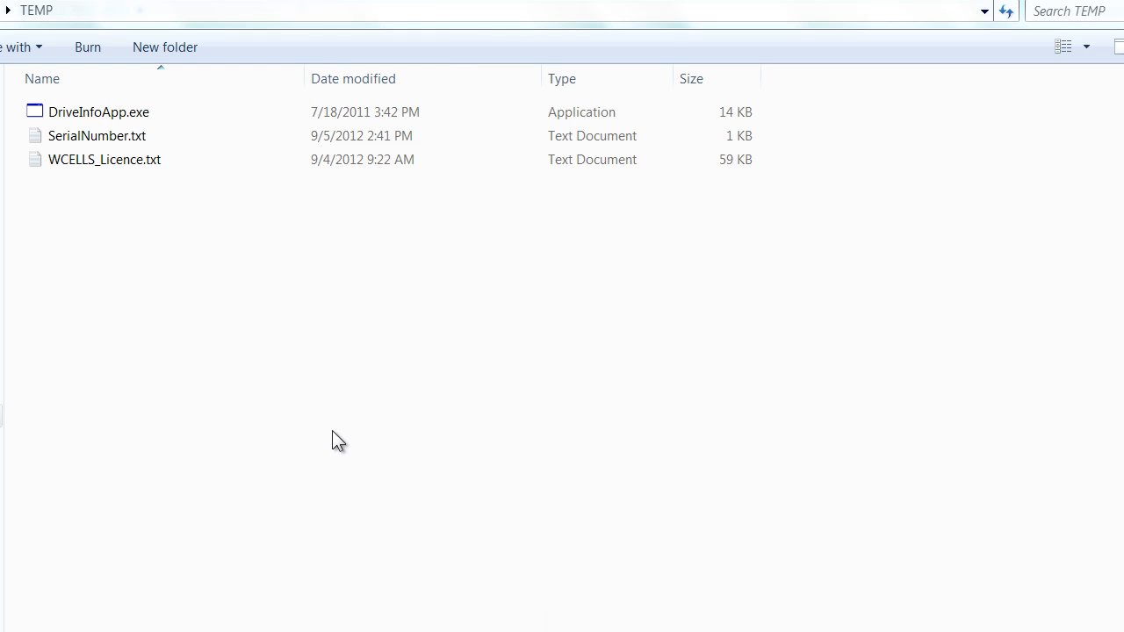
pyautogui.moveTo(123, 246)
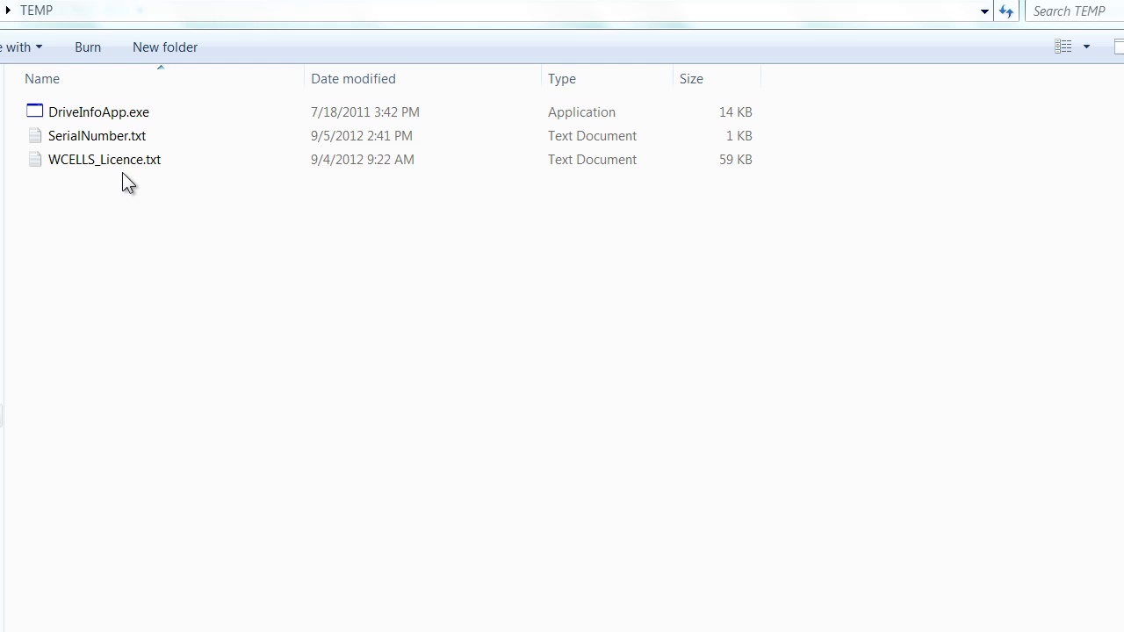
pyautogui.moveTo(171, 231)
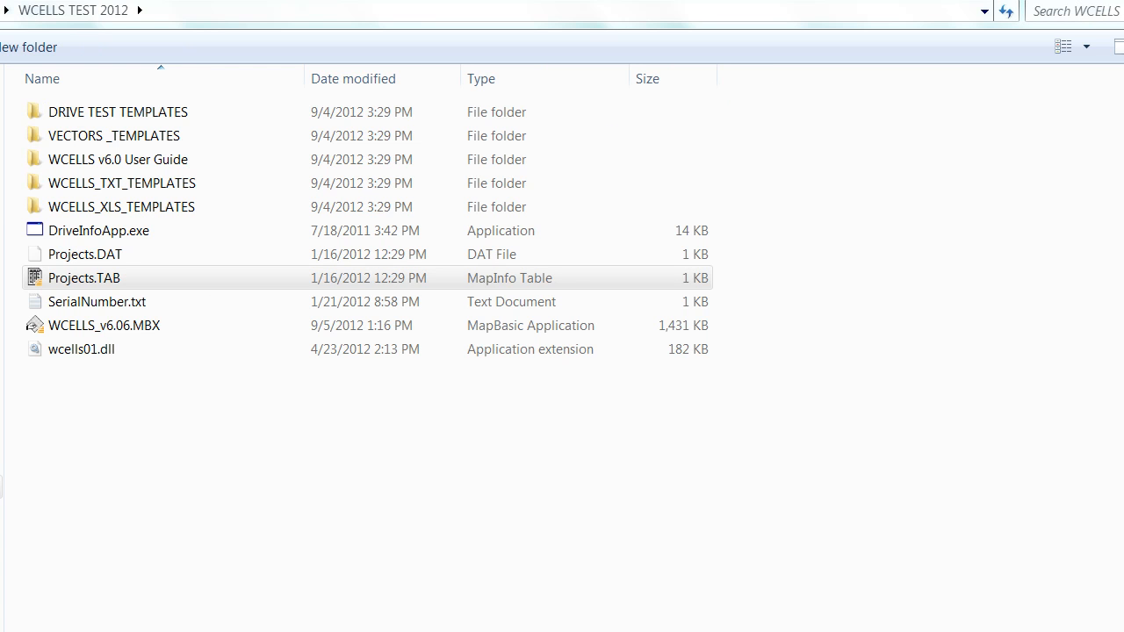
pyautogui.moveTo(193, 536)
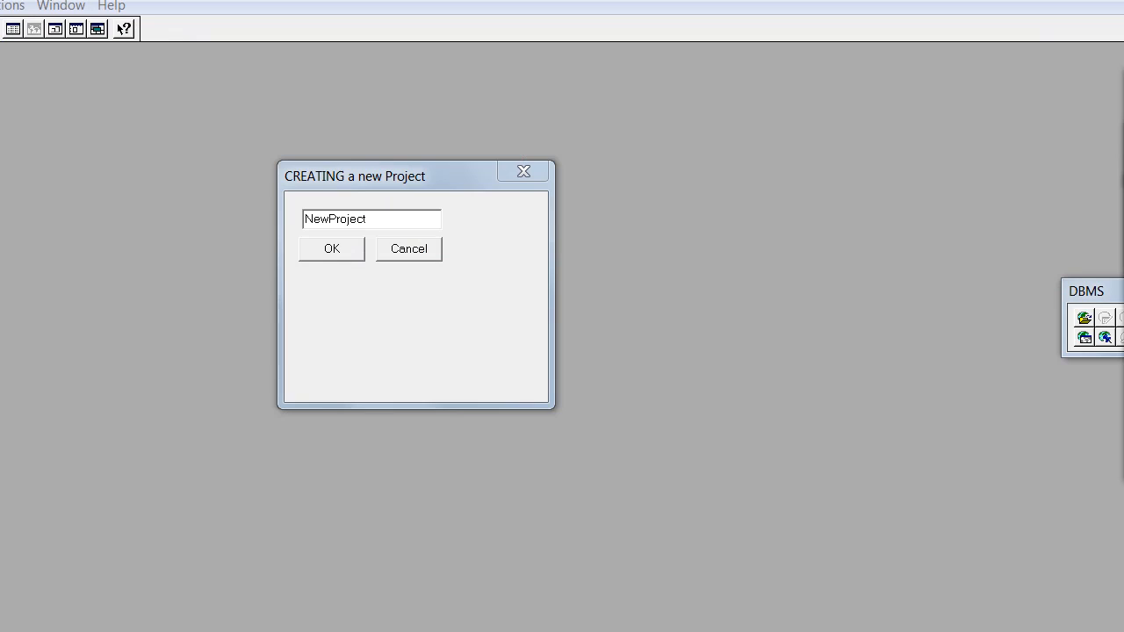
pyautogui.moveTo(365, 328)
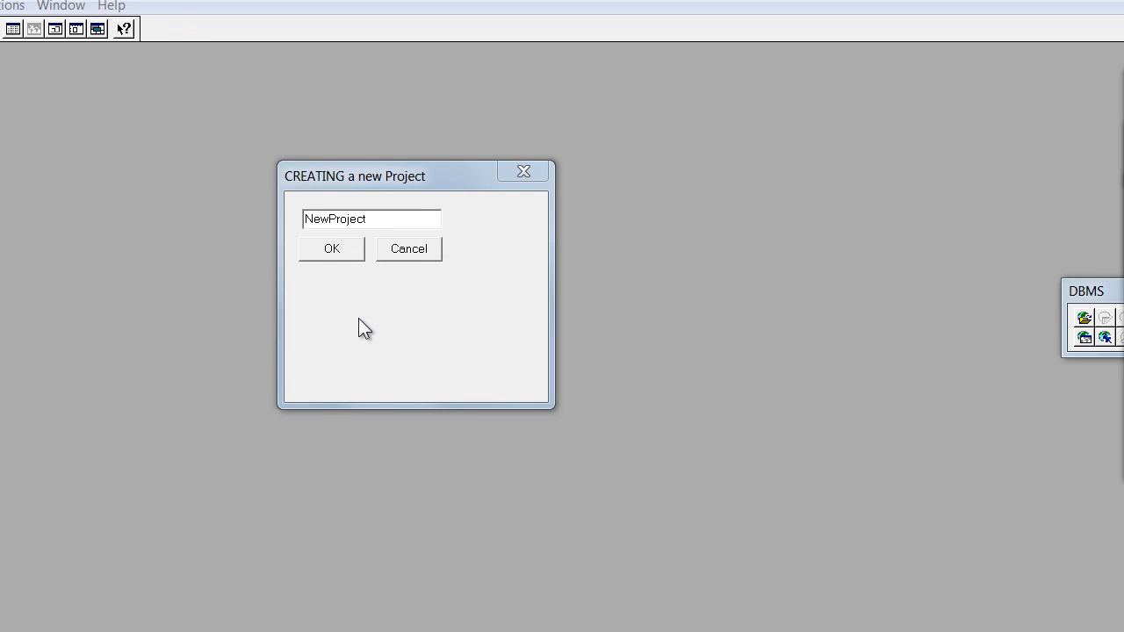
pyautogui.moveTo(366, 316)
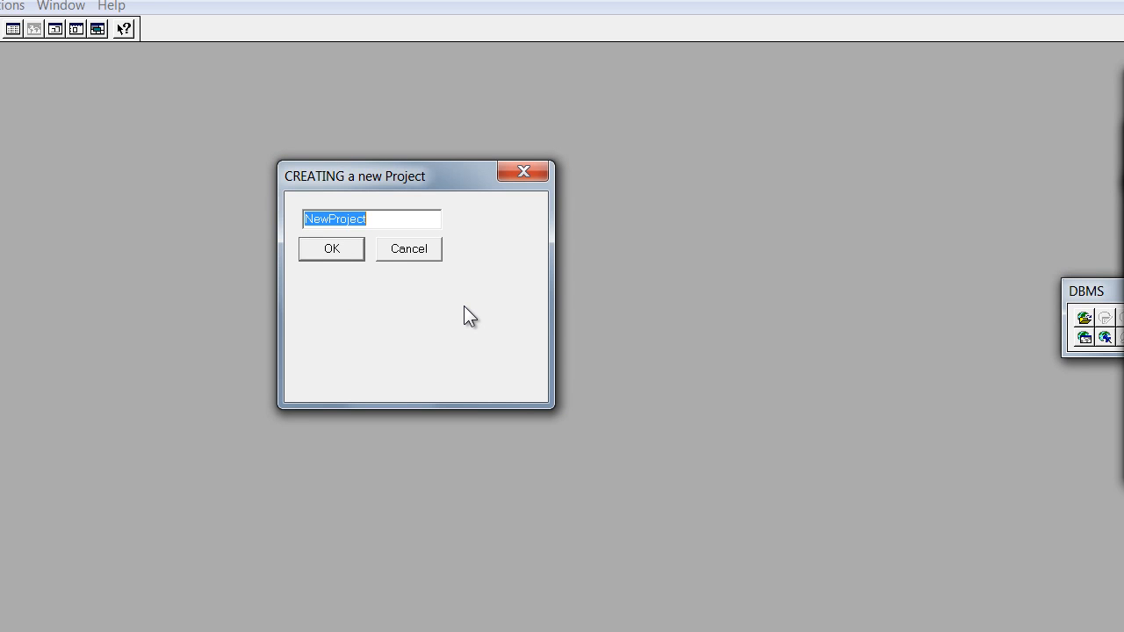
# Name the new project TEST in place of NewProject and confirm.
pyautogui.write('TES')
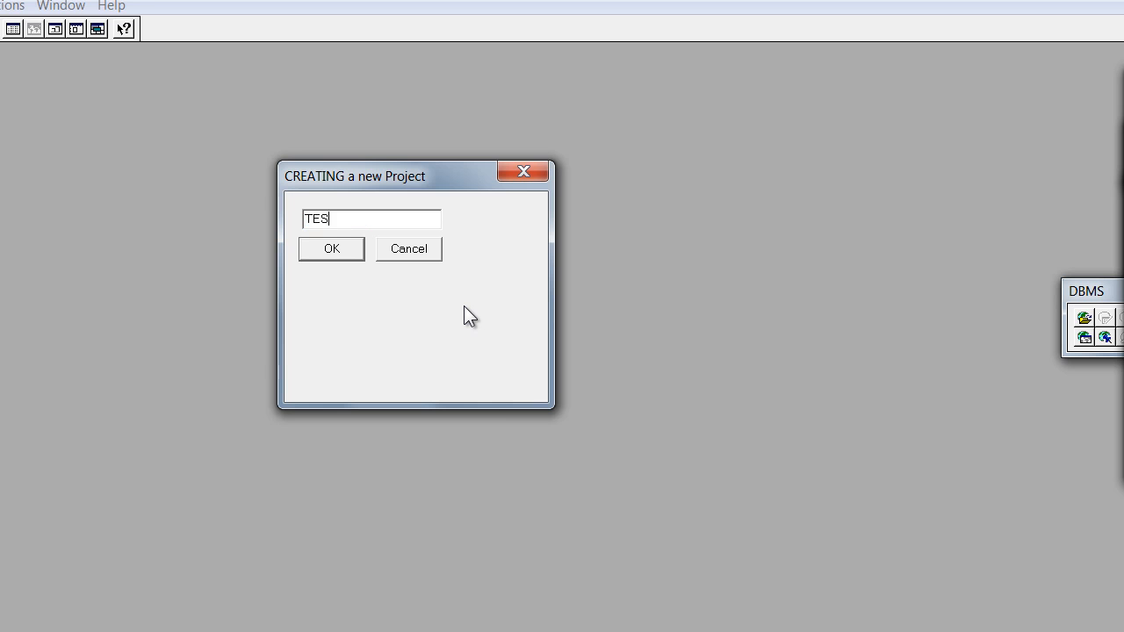
pyautogui.write('T')
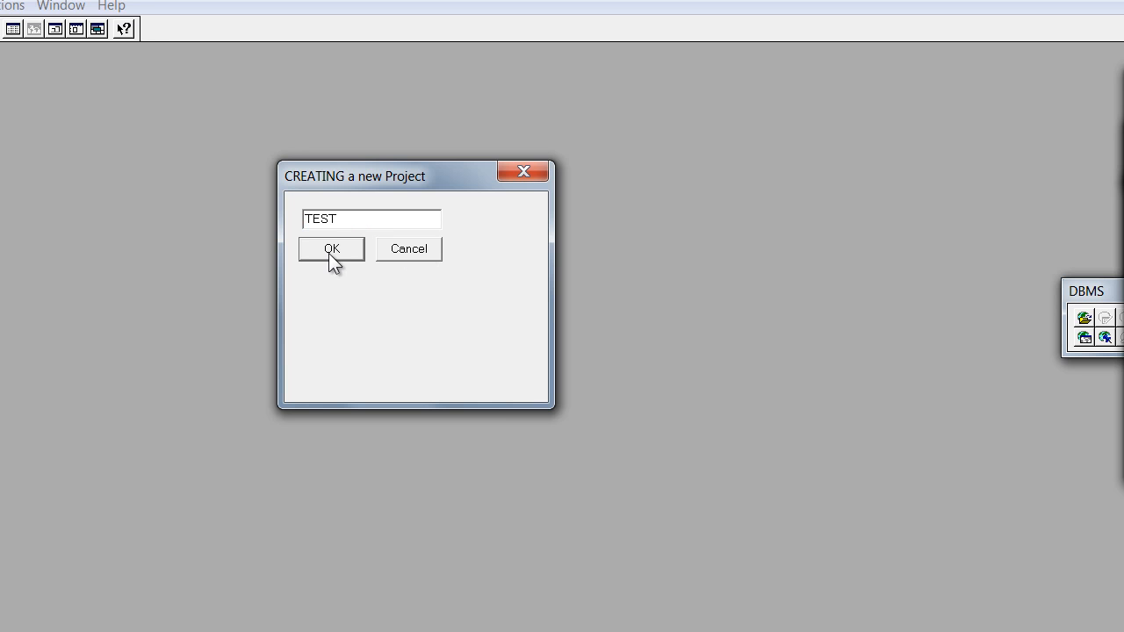
pyautogui.click(331, 248)
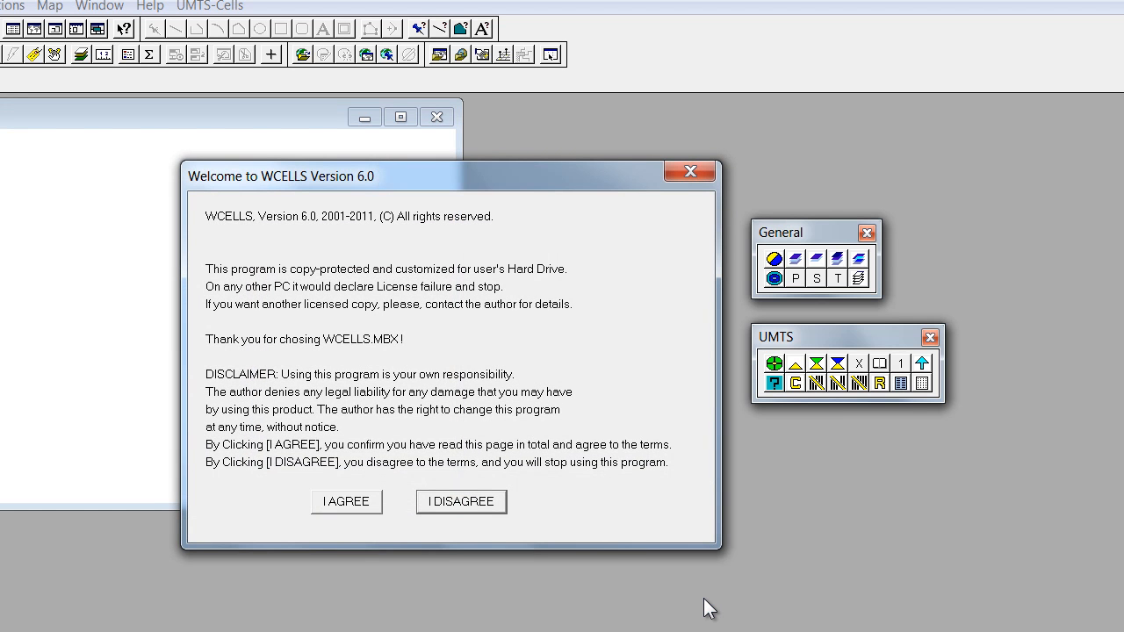
pyautogui.moveTo(554, 589)
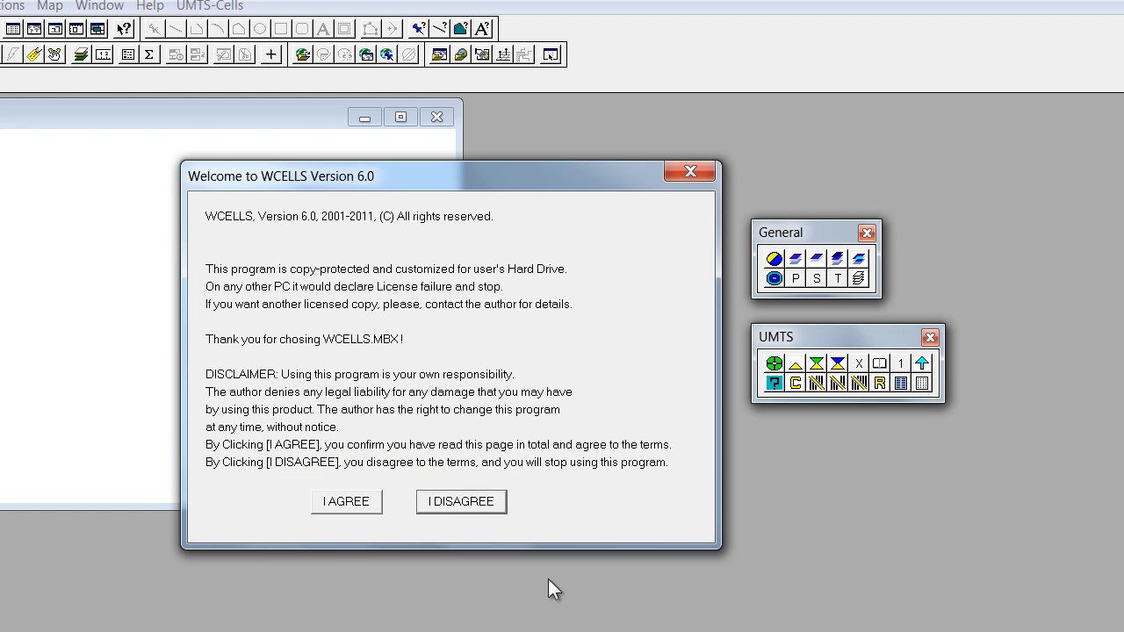
pyautogui.moveTo(400, 588)
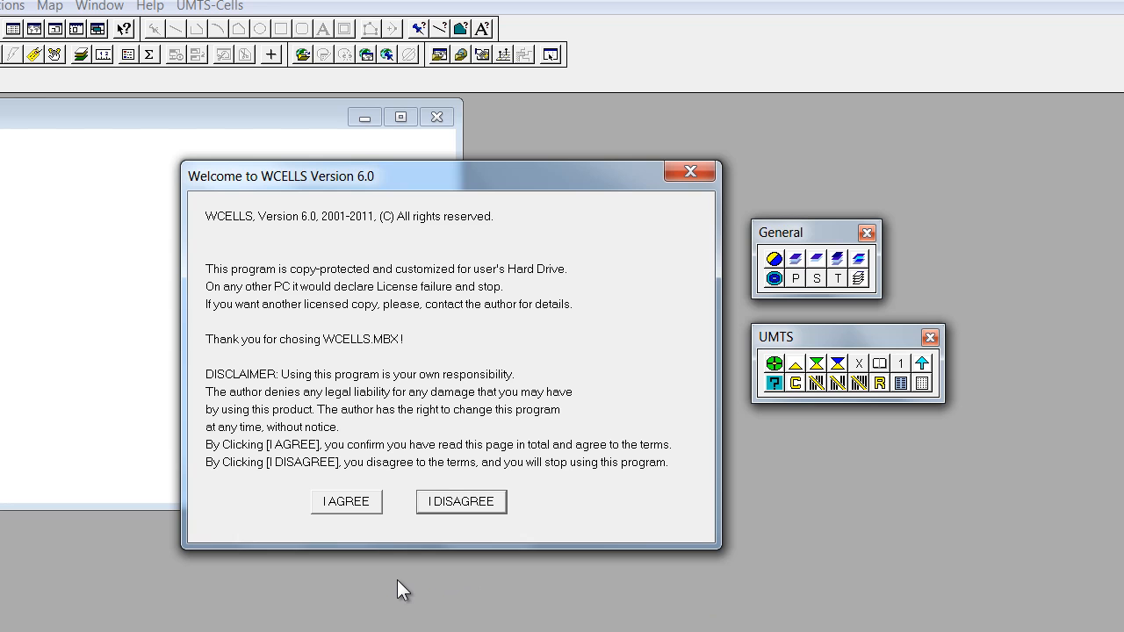
pyautogui.moveTo(393, 571)
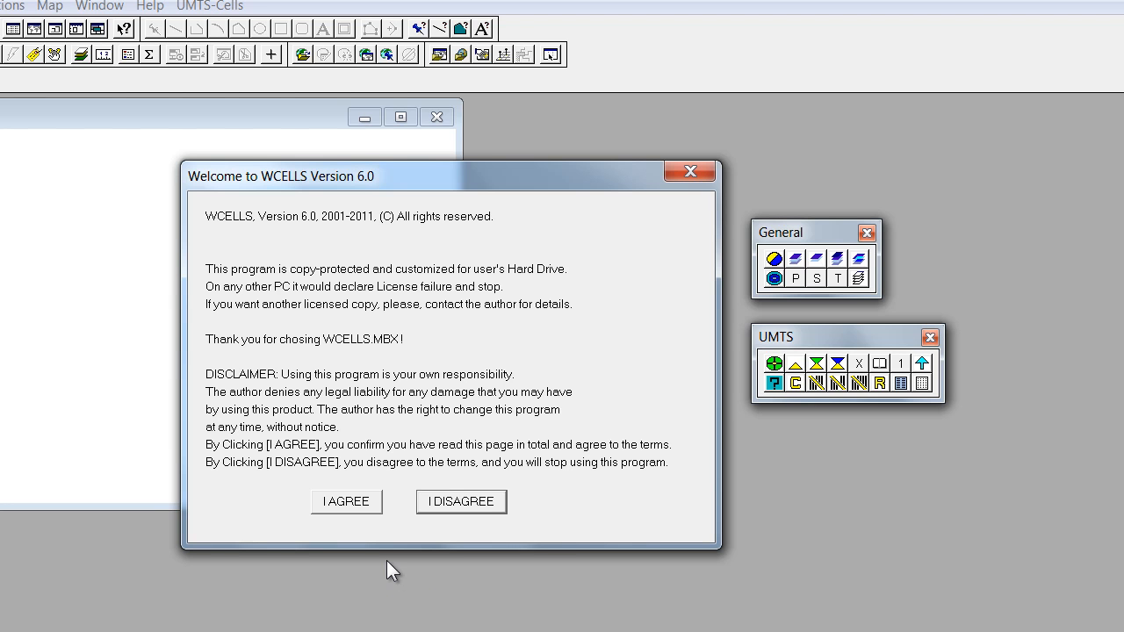
pyautogui.moveTo(364, 534)
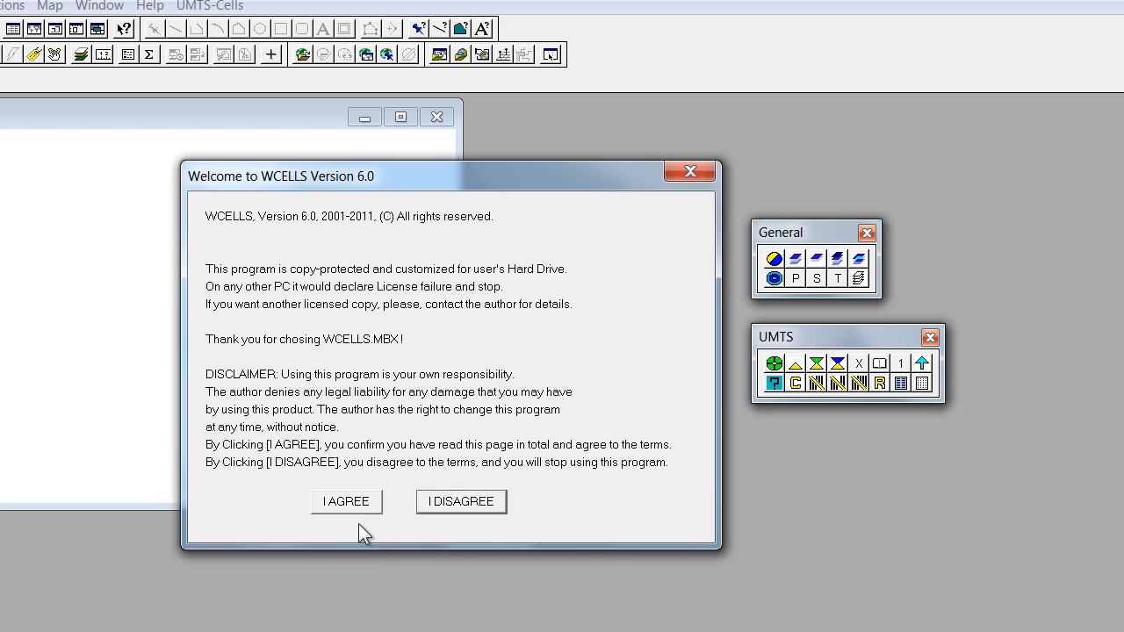
# Agree to the WCELLS Version 6.0 disclaimer to open the TEST project.
pyautogui.click(346, 502)
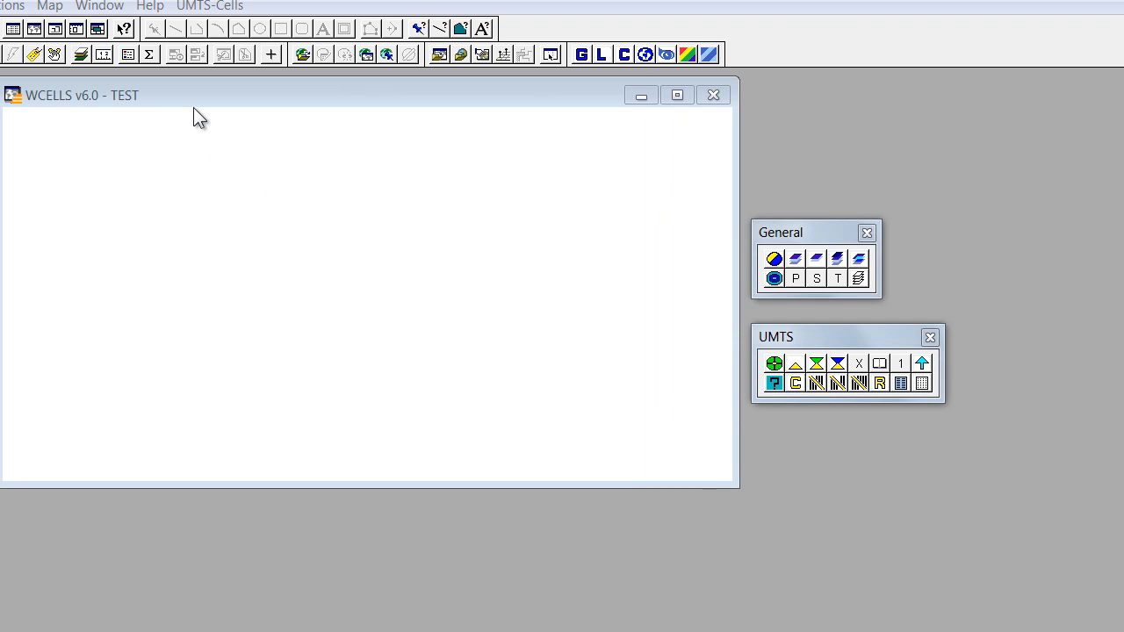
pyautogui.moveTo(126, 197)
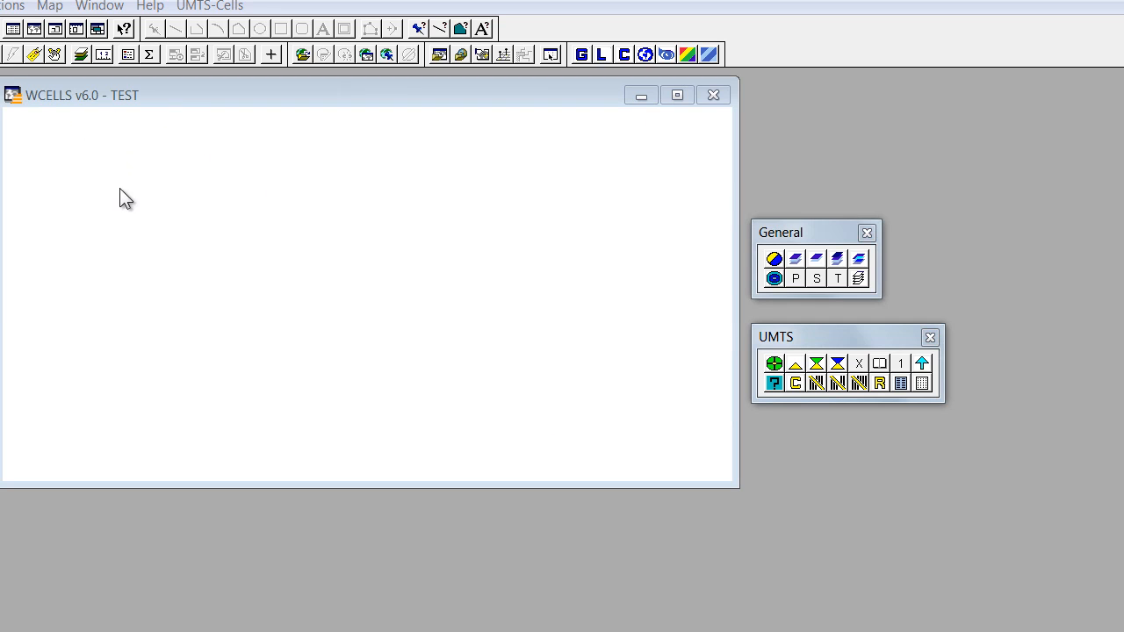
pyautogui.moveTo(81, 152)
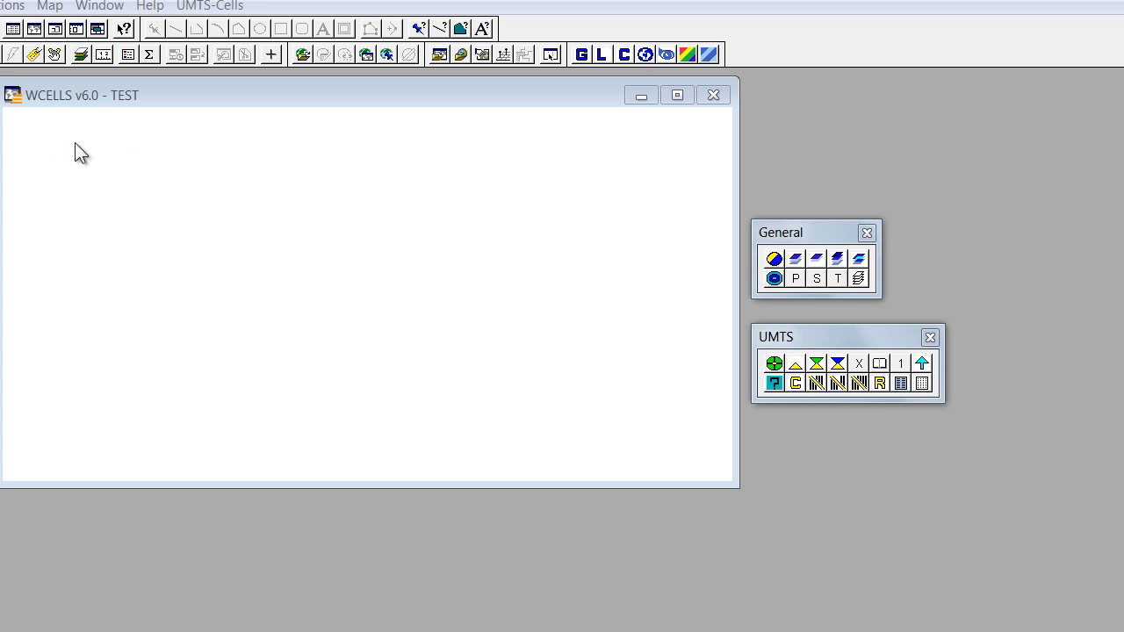
pyautogui.moveTo(115, 111)
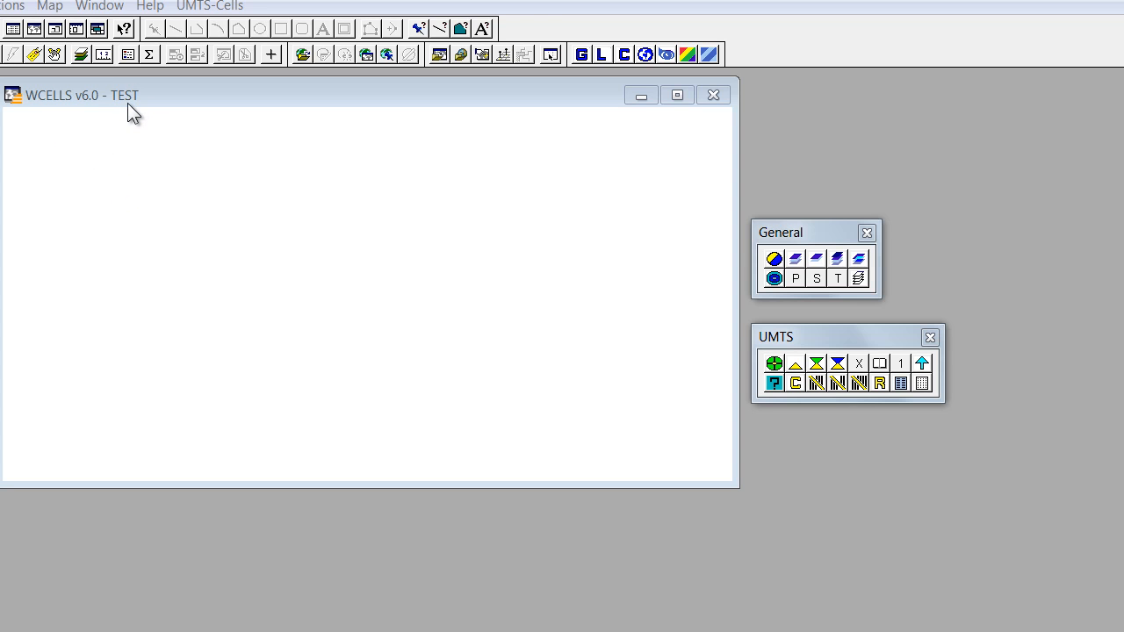
pyautogui.moveTo(132, 136)
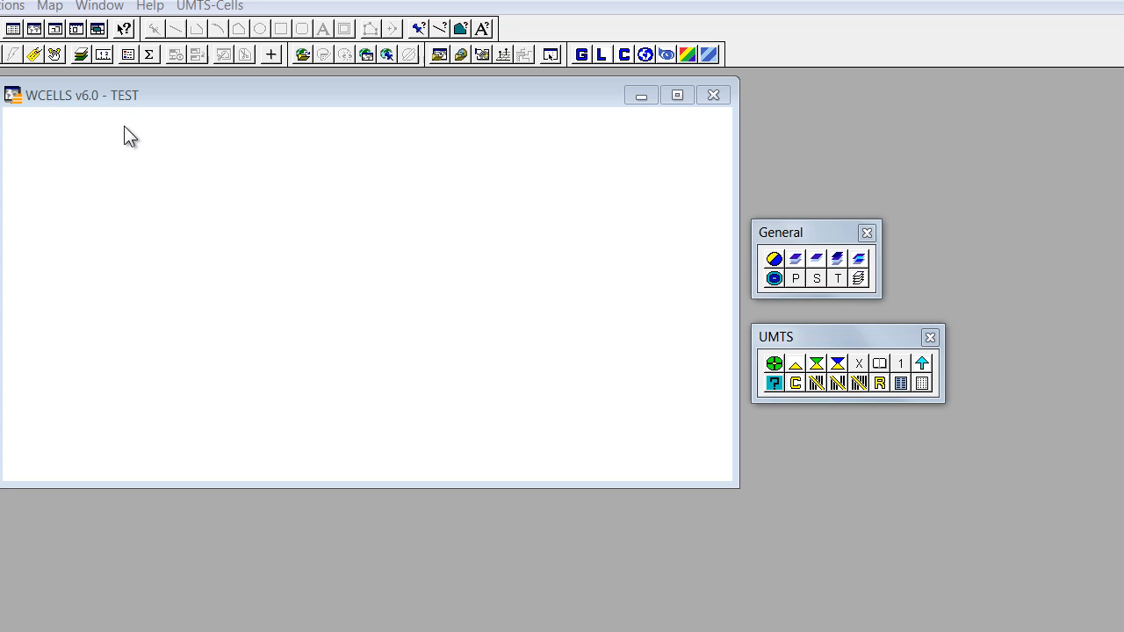
pyautogui.moveTo(142, 143)
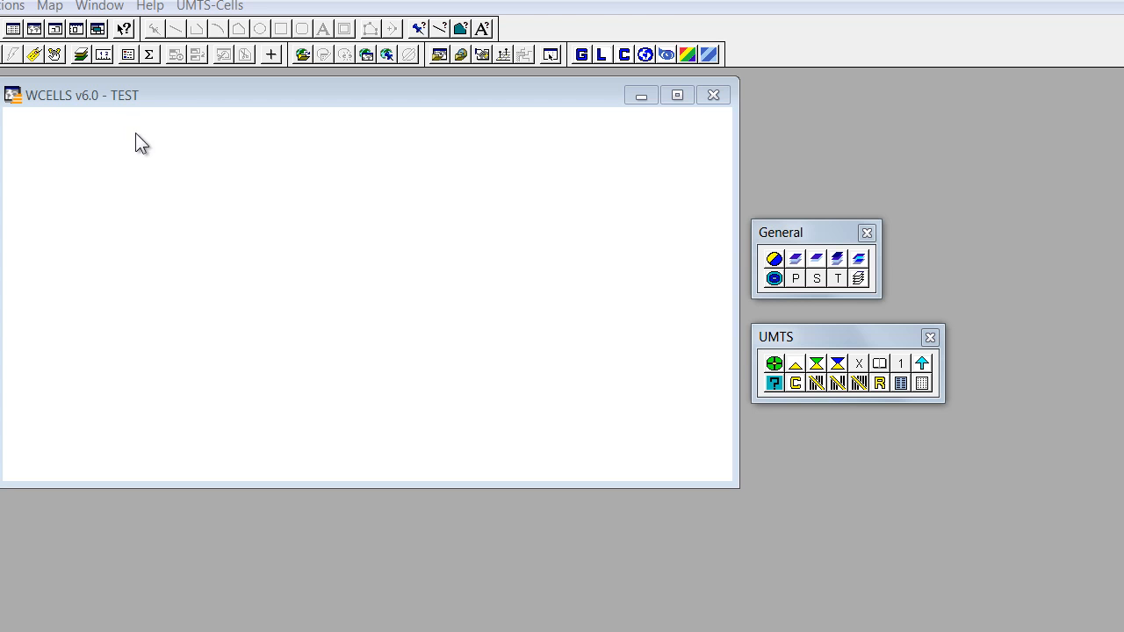
pyautogui.moveTo(222, 10)
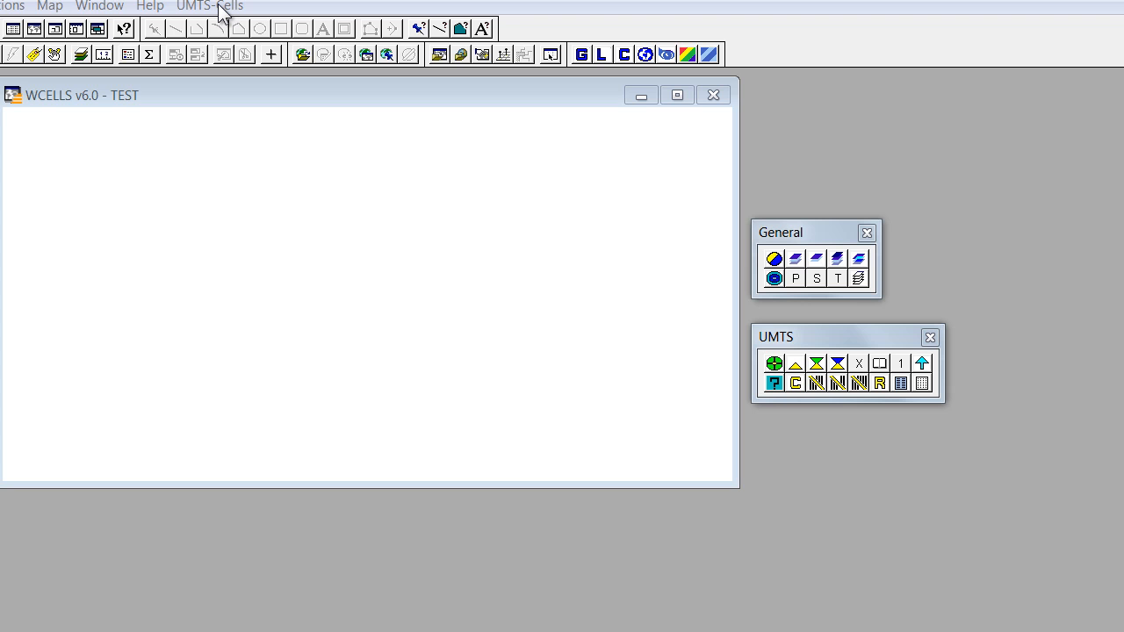
pyautogui.moveTo(217, 19)
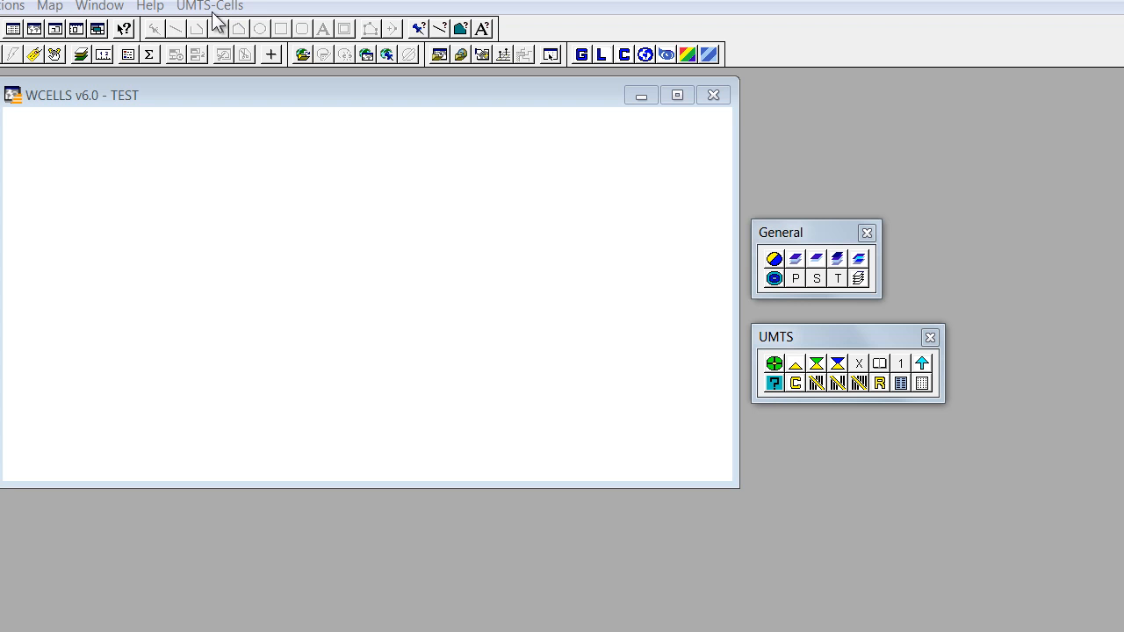
pyautogui.moveTo(219, 19)
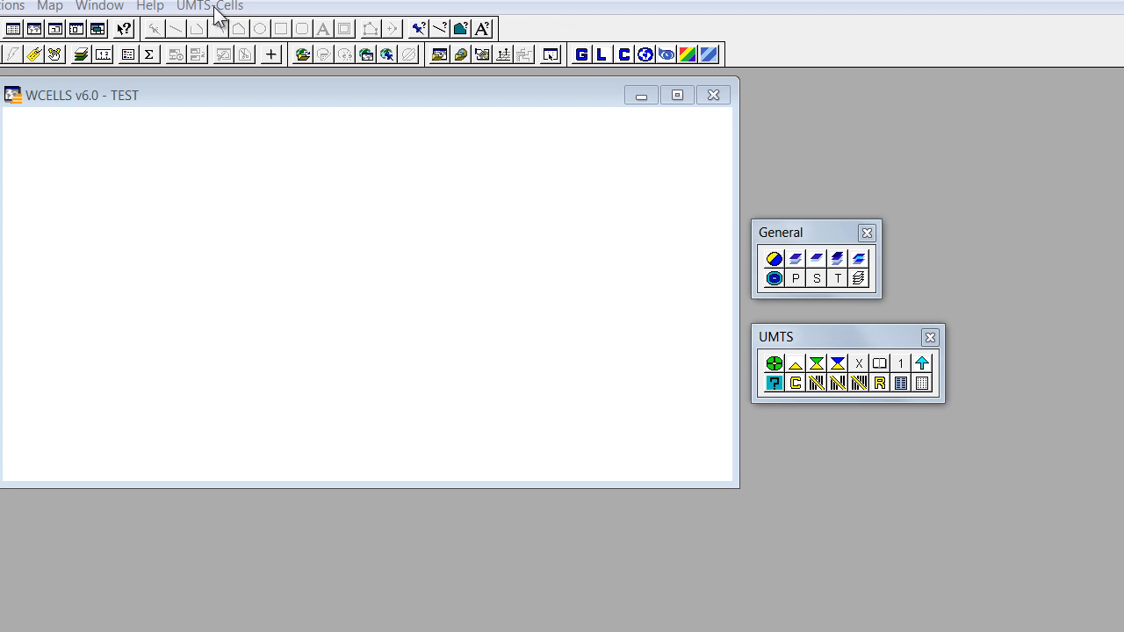
# Show the Statistics UMTS submenu under the UMTS-Cells menu.
pyautogui.click(210, 6)
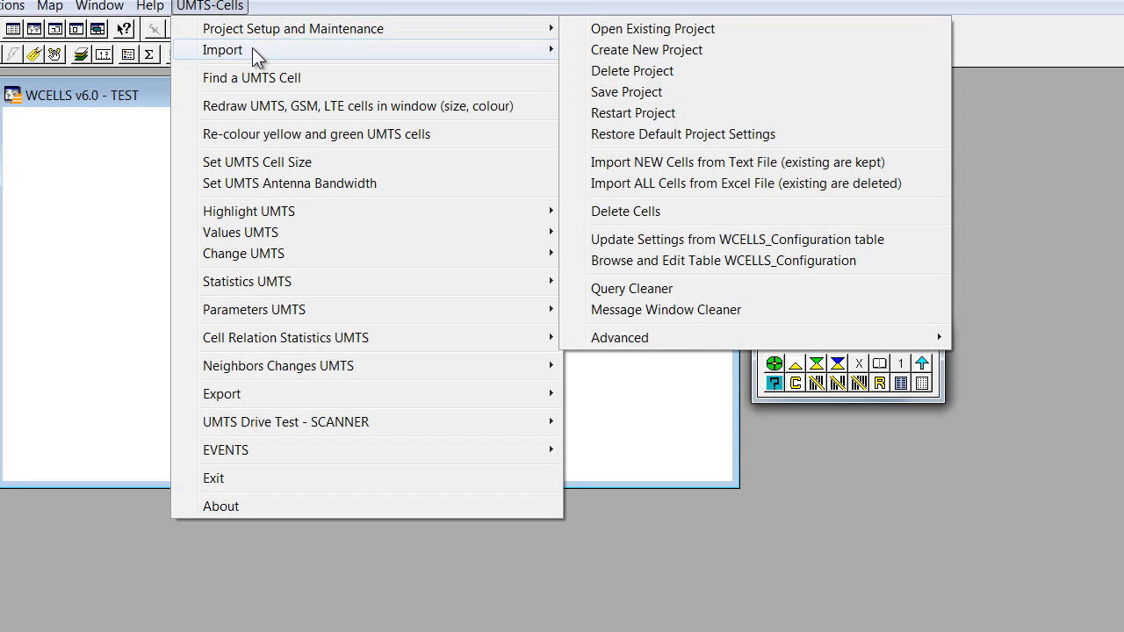
pyautogui.moveTo(222, 49)
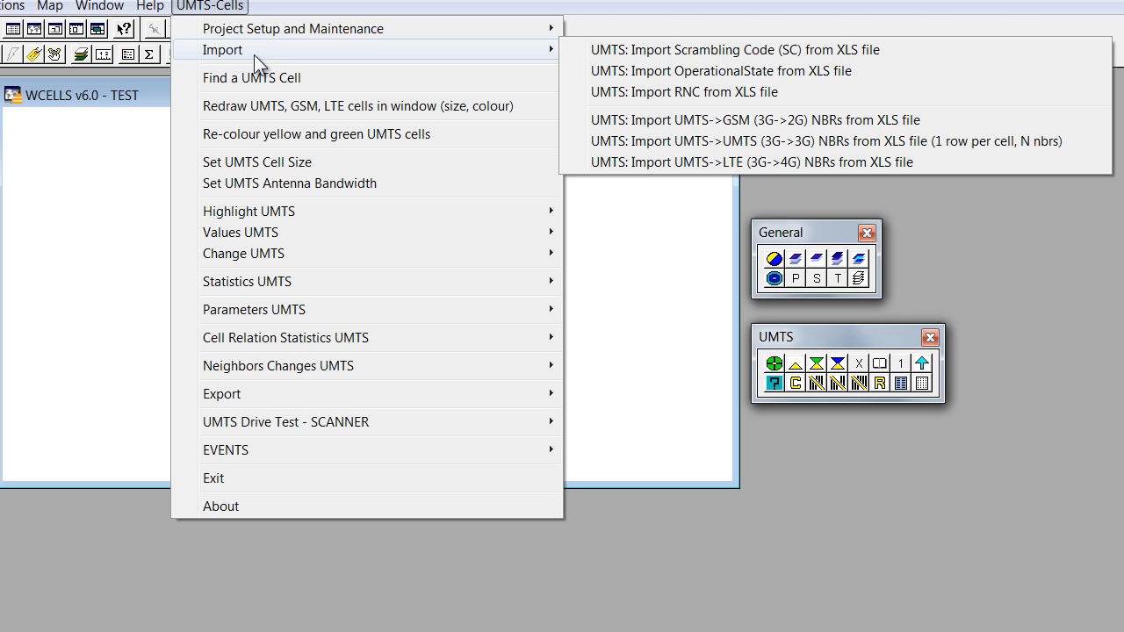
pyautogui.moveTo(256, 162)
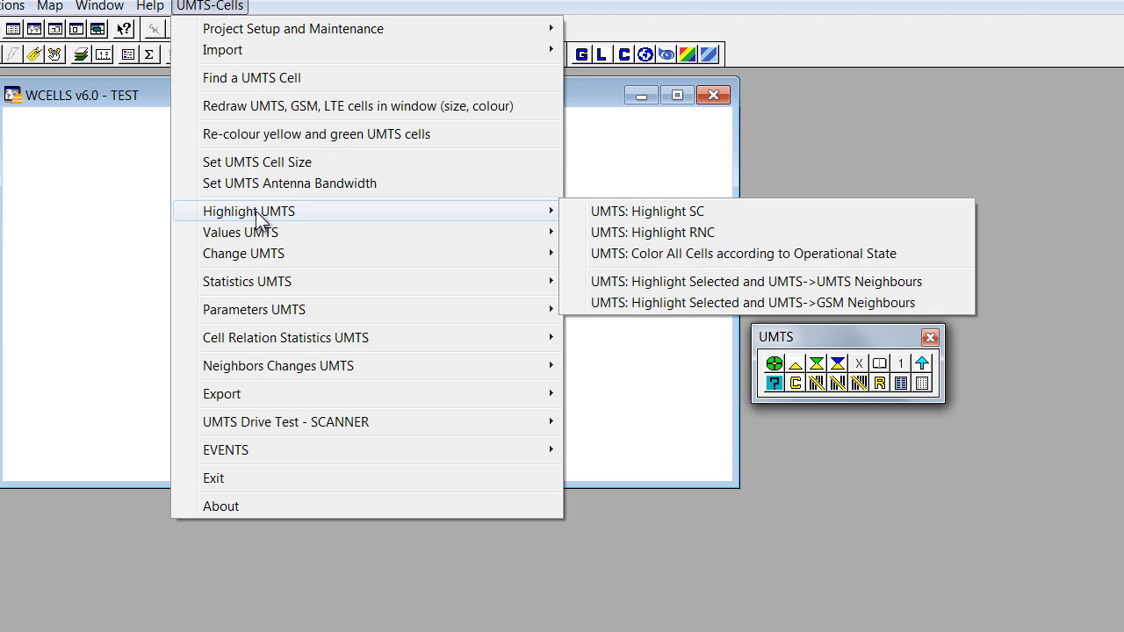
pyautogui.moveTo(243, 254)
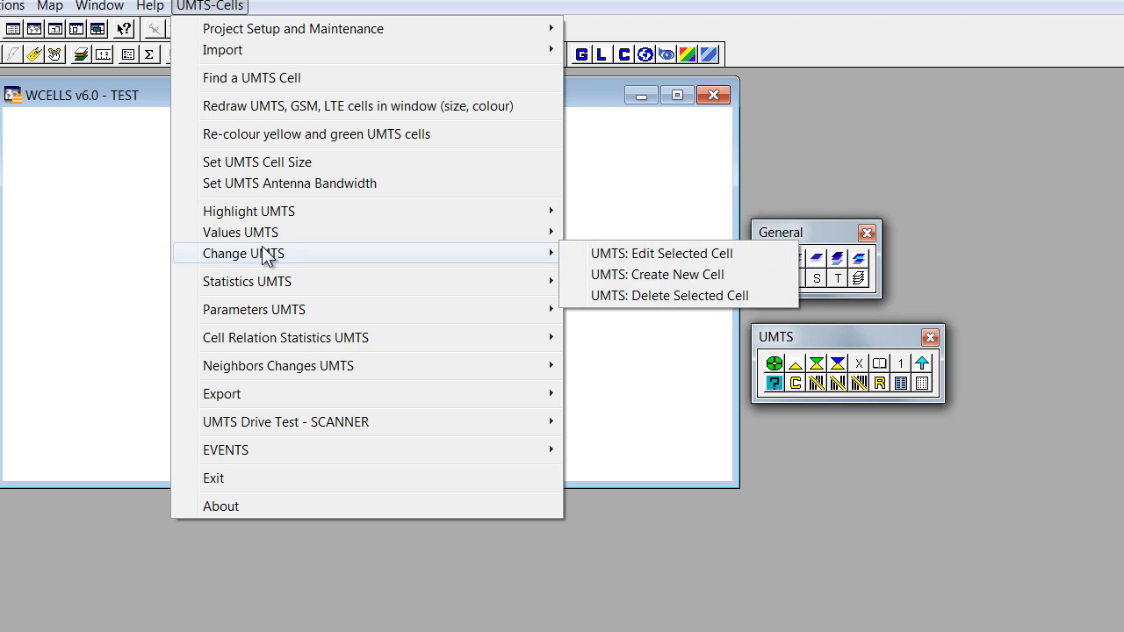
pyautogui.moveTo(281, 281)
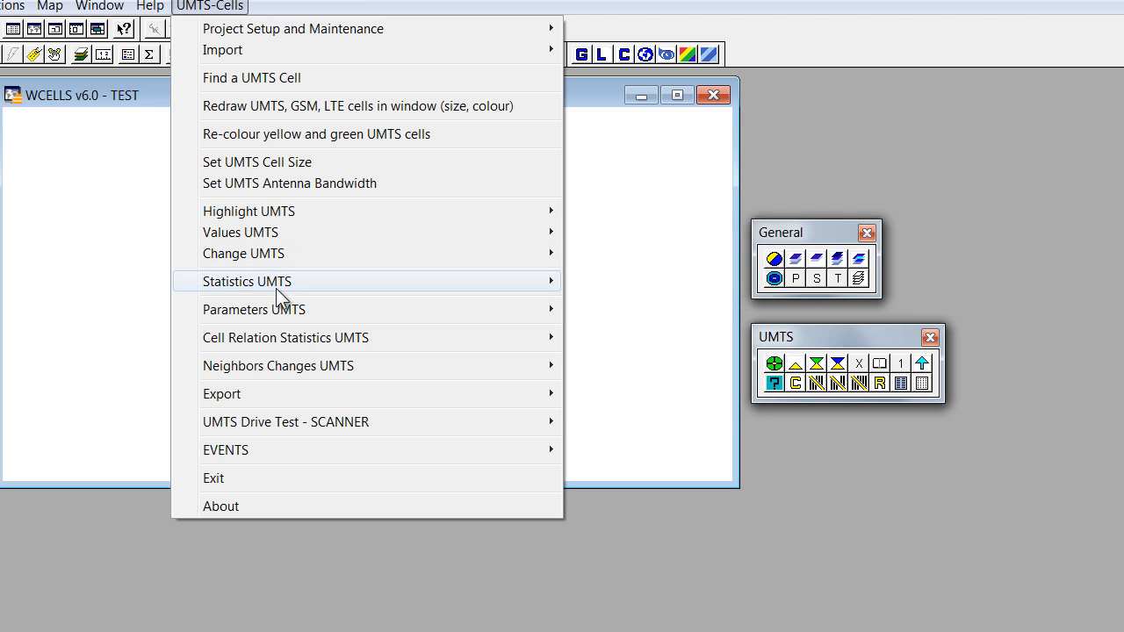
pyautogui.click(247, 281)
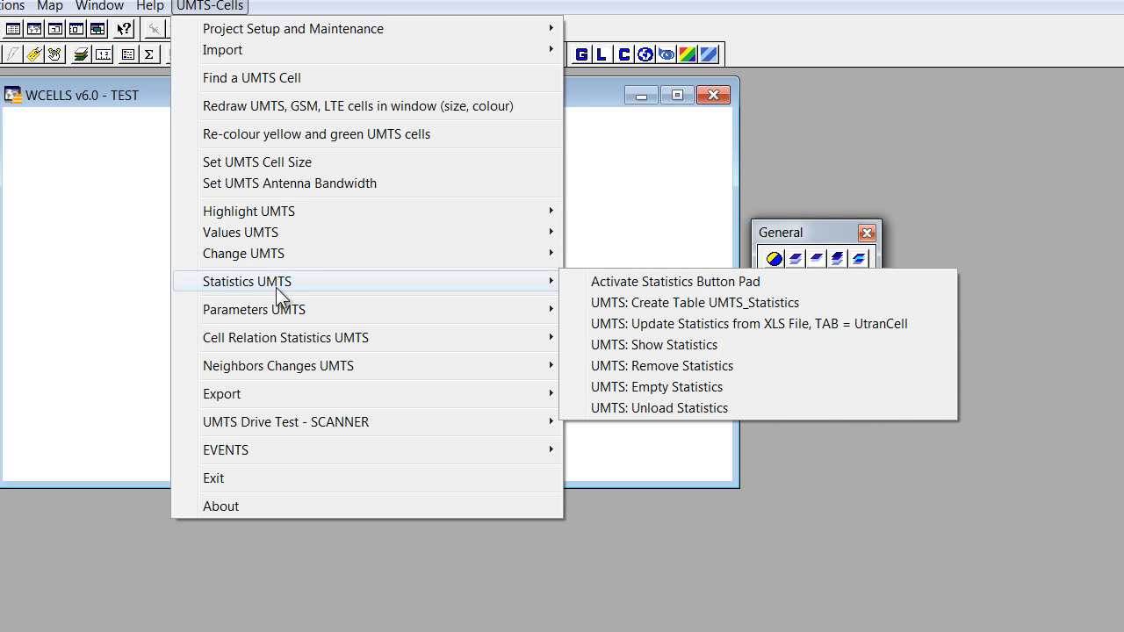
# Close the UMTS-Cells menu without choosing a command.
pyautogui.click(676, 281)
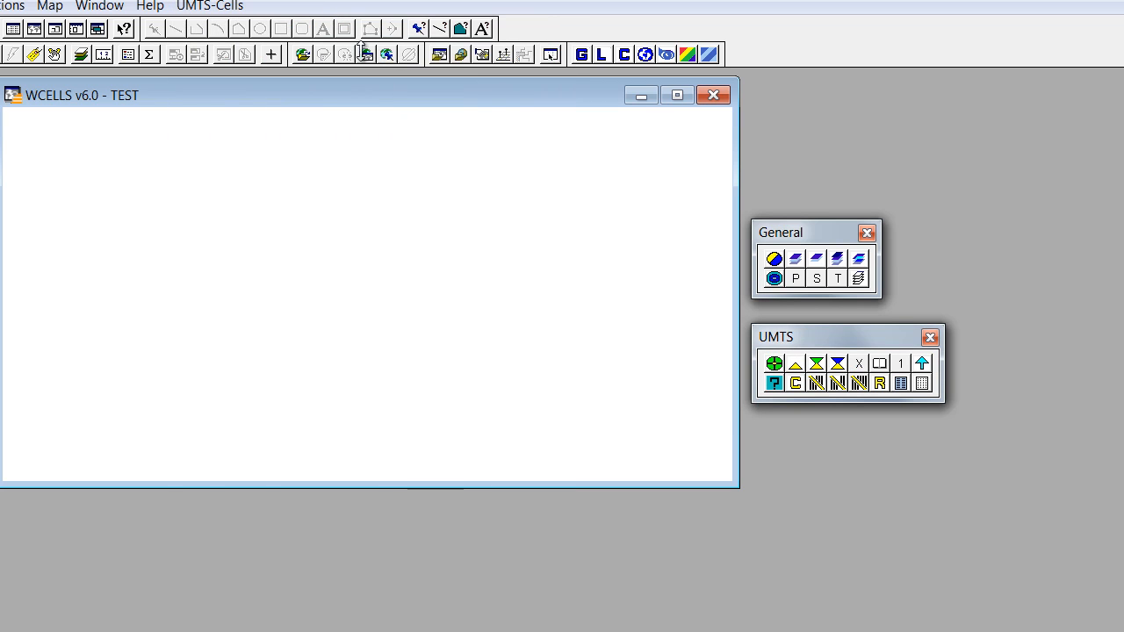
pyautogui.moveTo(823, 234)
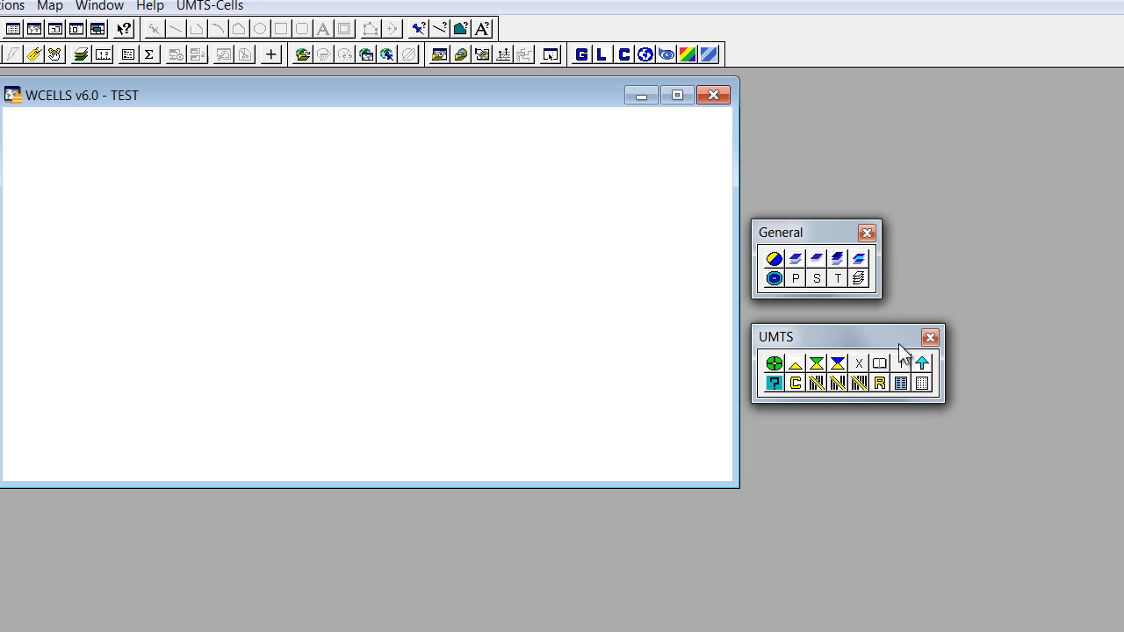
pyautogui.moveTo(909, 356)
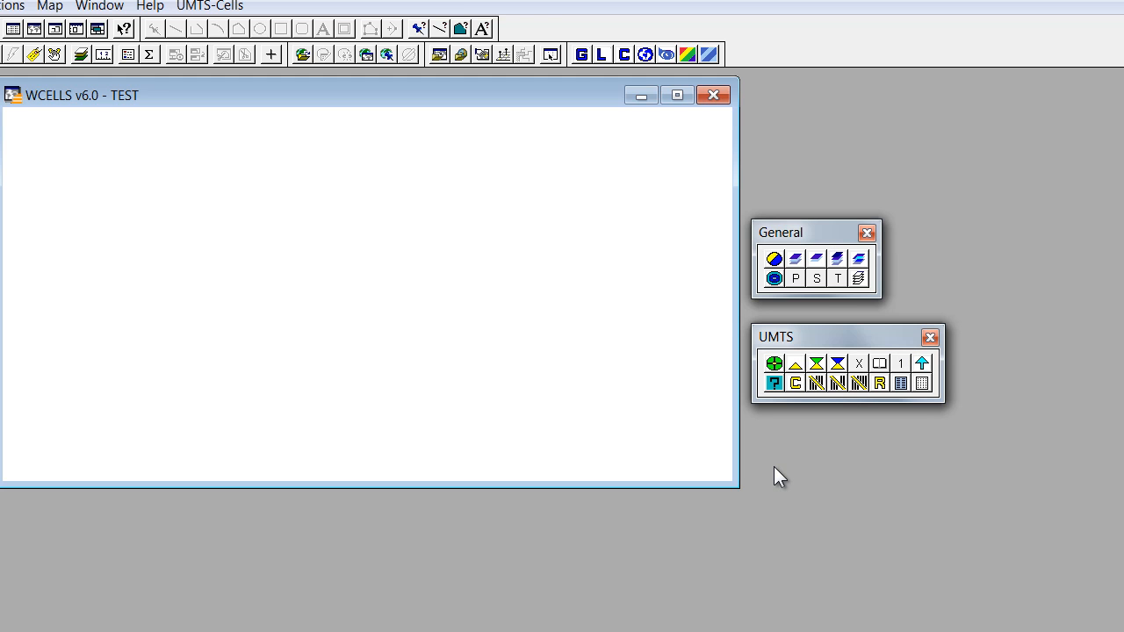
pyautogui.moveTo(602, 291)
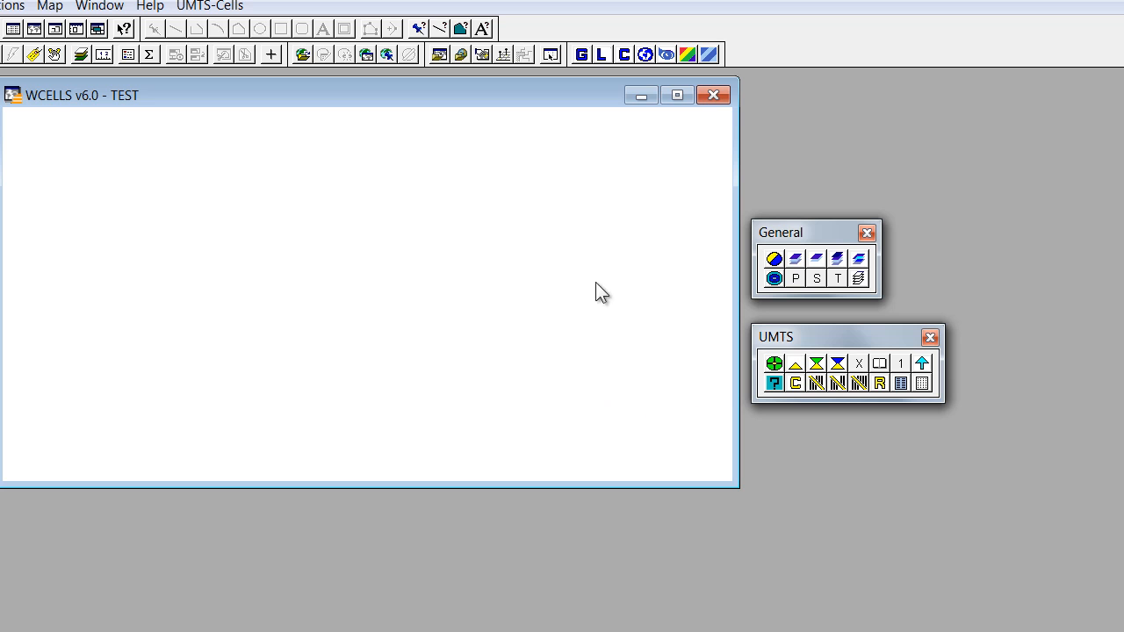
pyautogui.moveTo(581, 54)
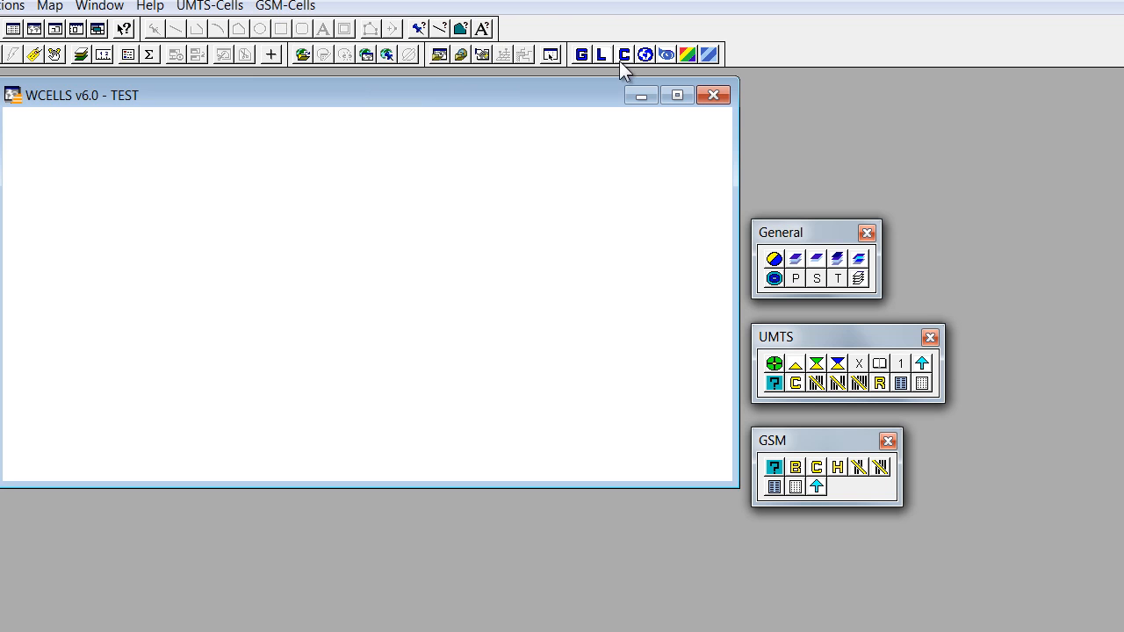
# Load the LTE and CDMA modules with their LTE and CDMA pads.
pyautogui.click(602, 54)
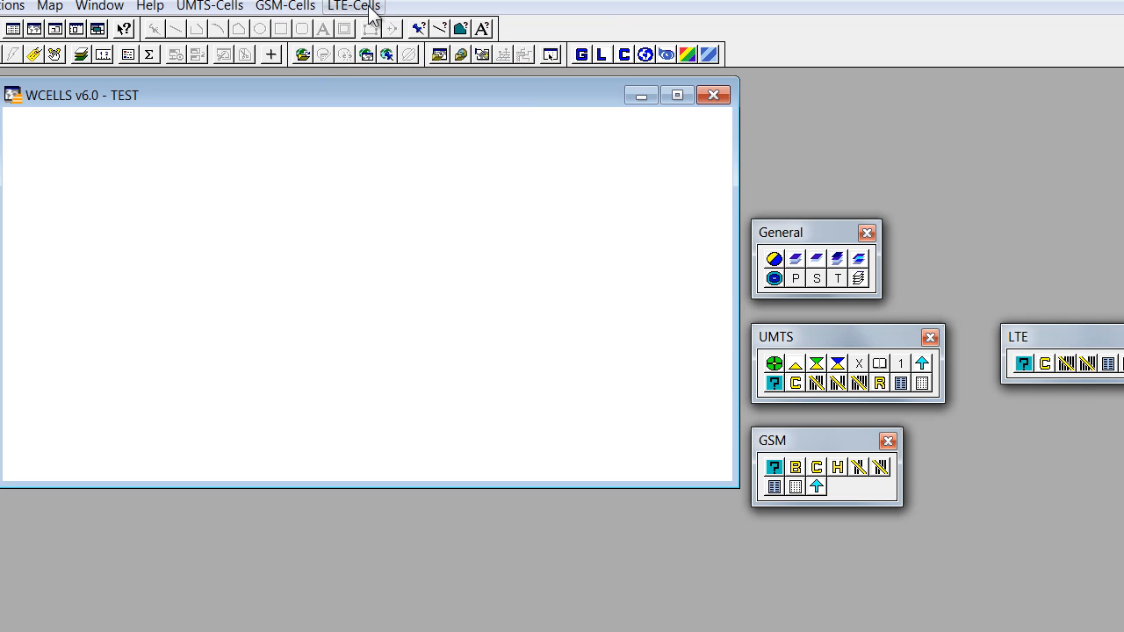
pyautogui.moveTo(1027, 347)
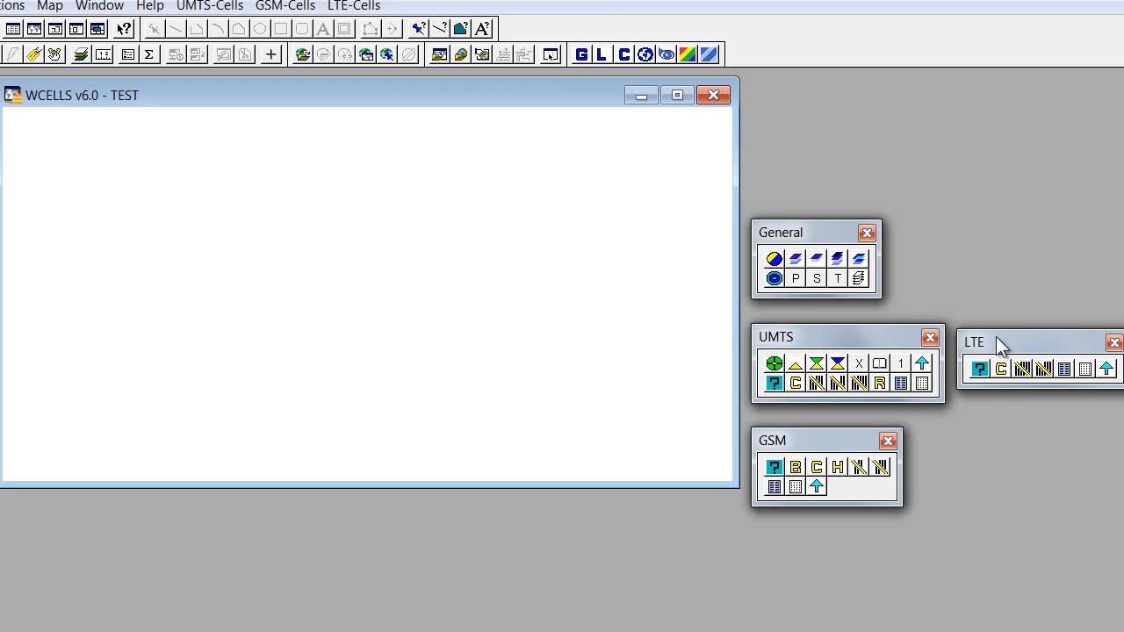
pyautogui.moveTo(798, 455)
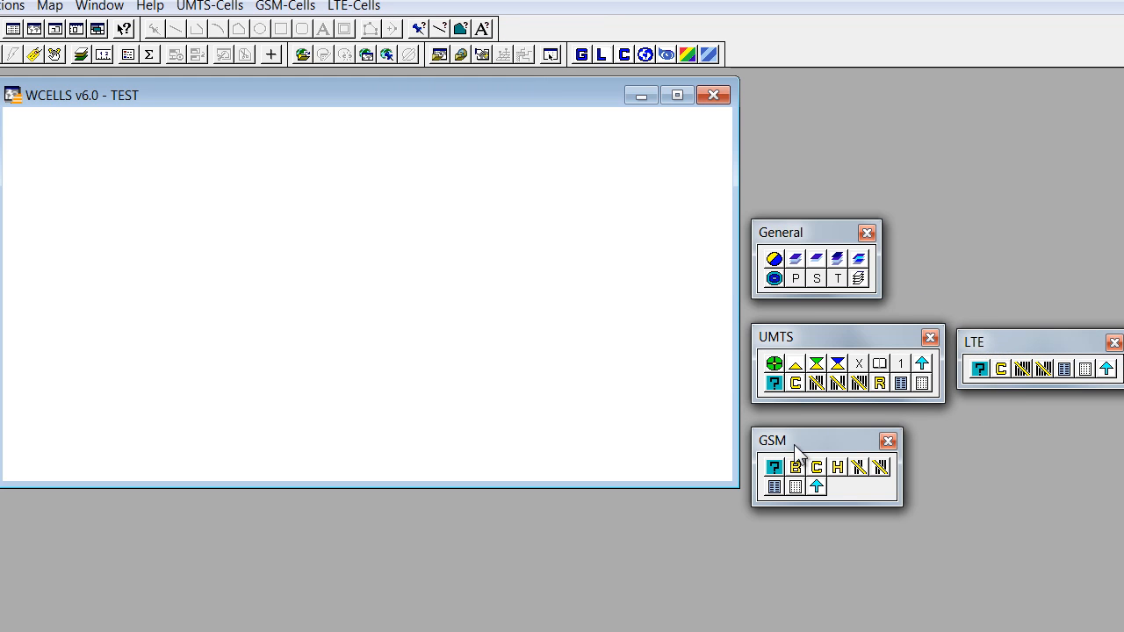
pyautogui.moveTo(799, 450)
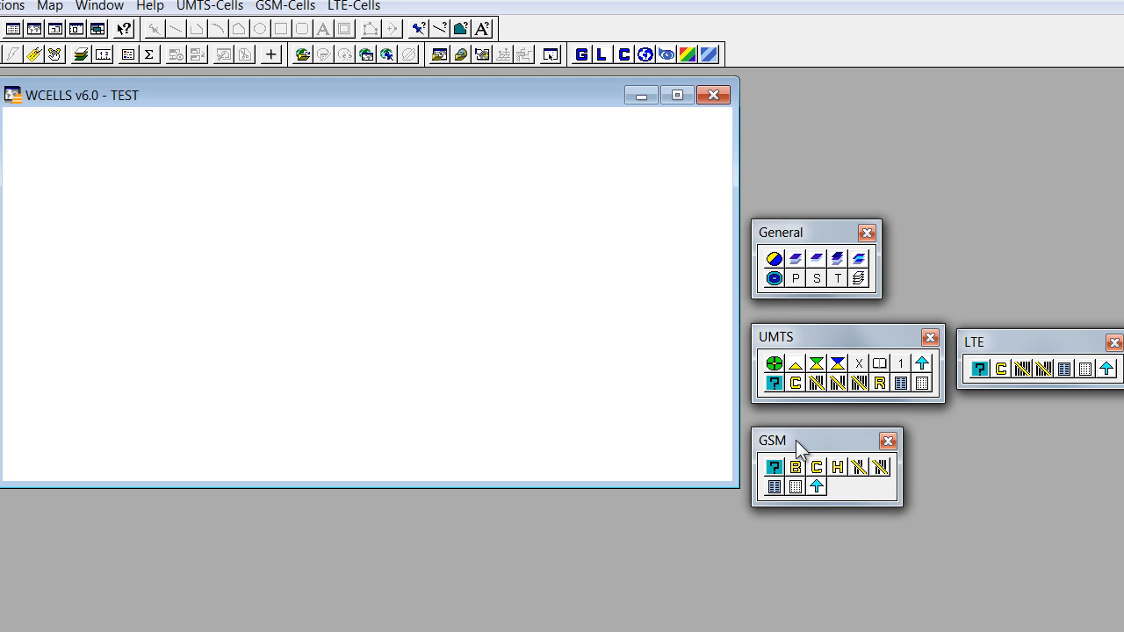
pyautogui.moveTo(833, 240)
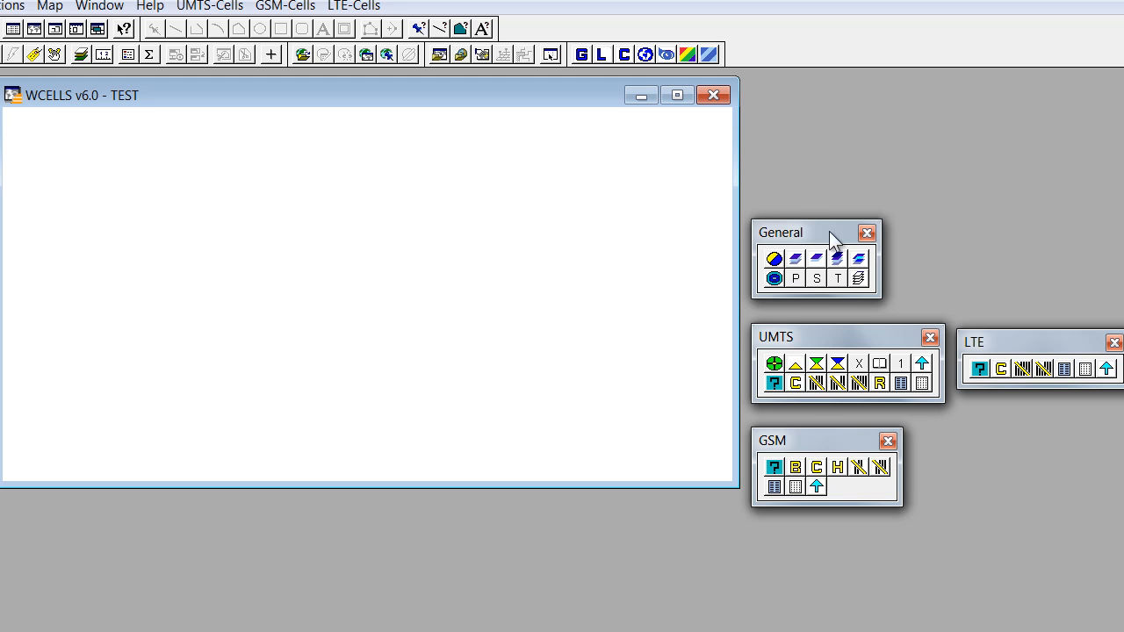
pyautogui.click(624, 54)
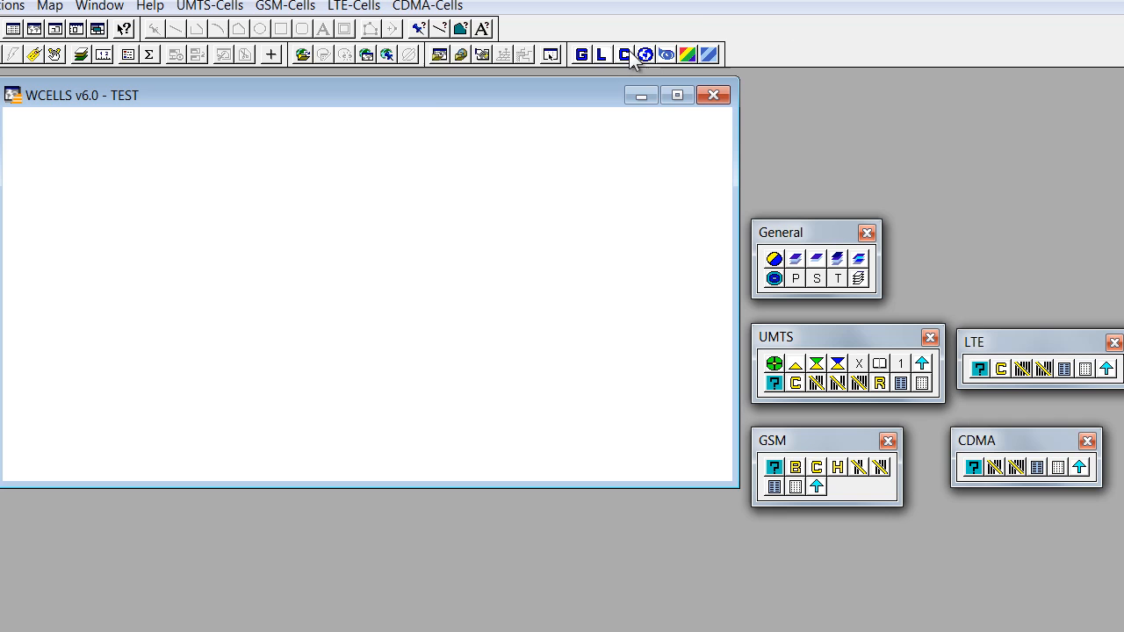
pyautogui.click(428, 5)
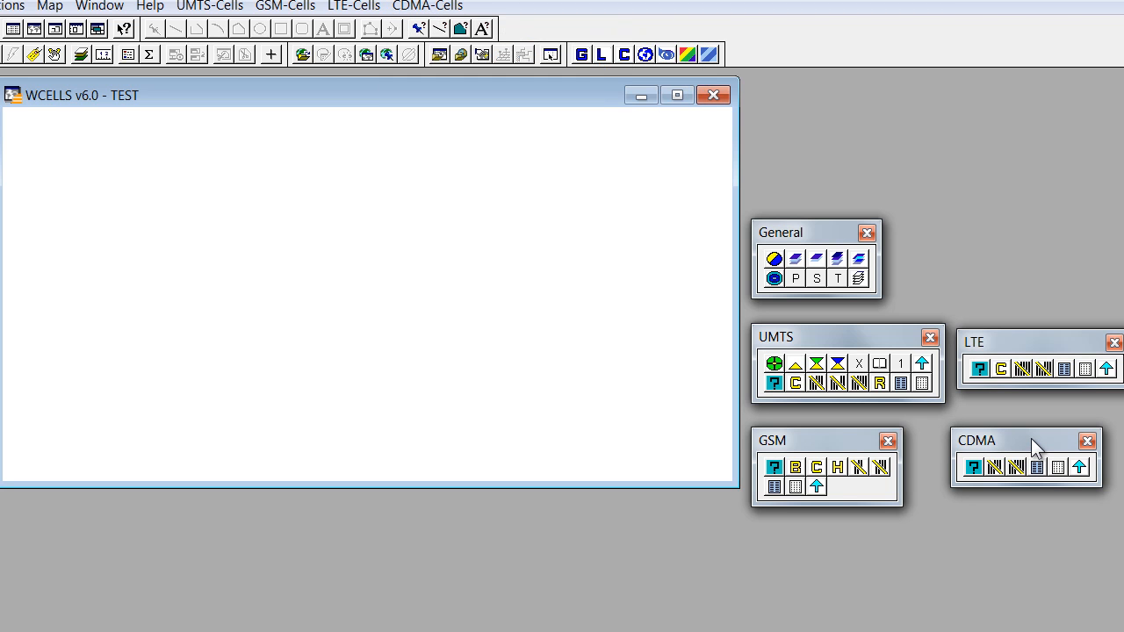
pyautogui.moveTo(414, 139)
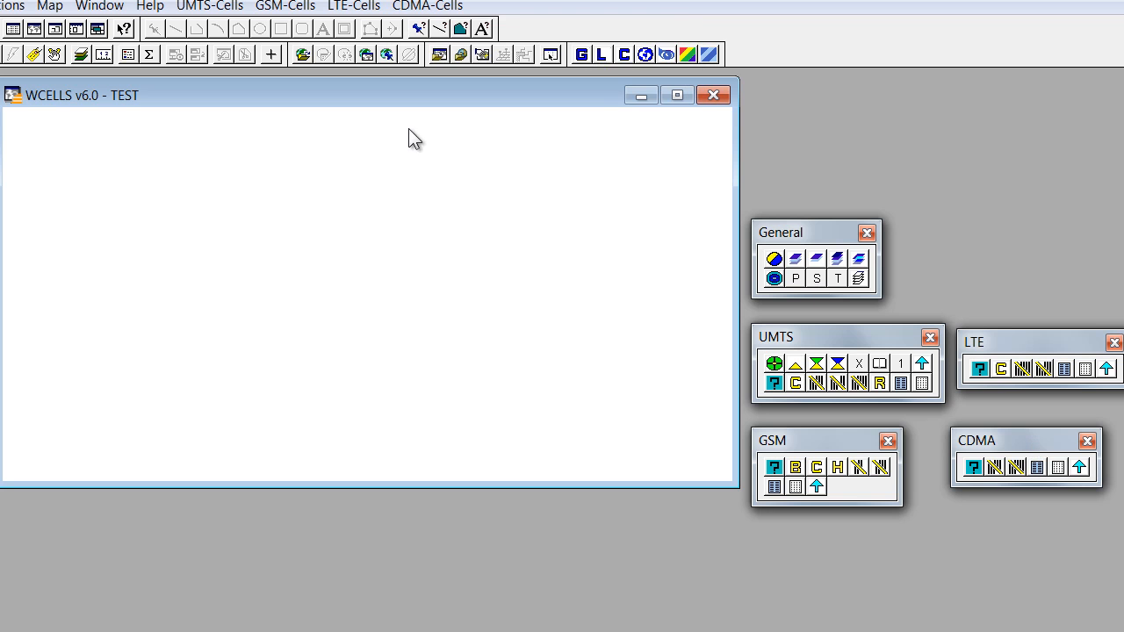
# Unload the CDMA and LTE modules from their Cells menus.
pyautogui.click(428, 5)
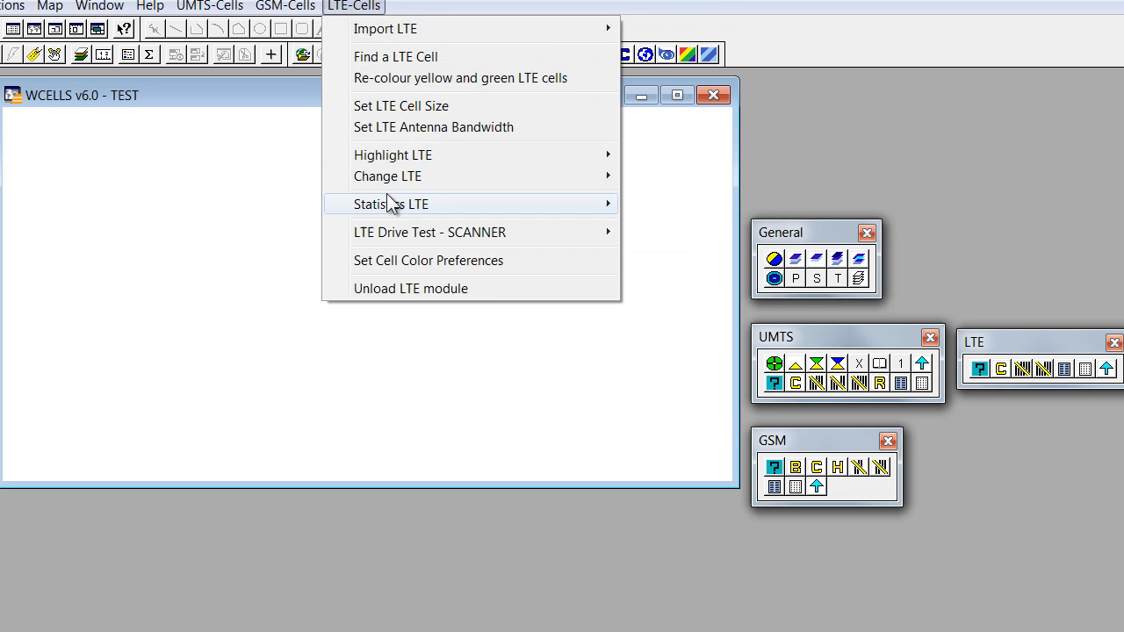
pyautogui.click(284, 5)
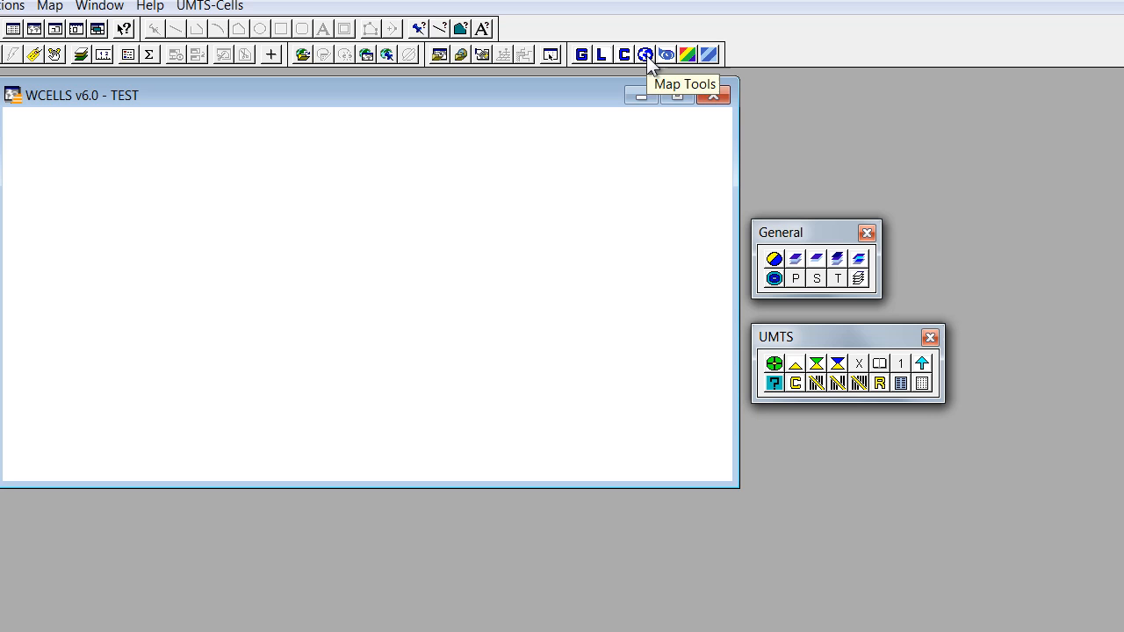
# Open the Map Tools pad with its numbered fast search toolbar.
pyautogui.click(644, 55)
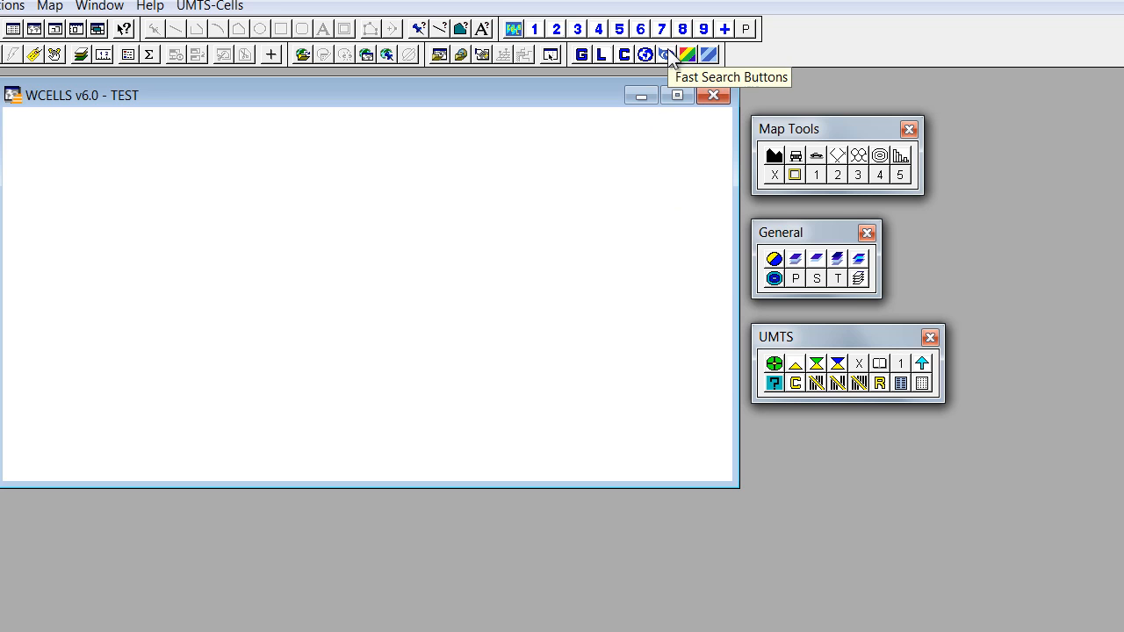
pyautogui.moveTo(688, 55)
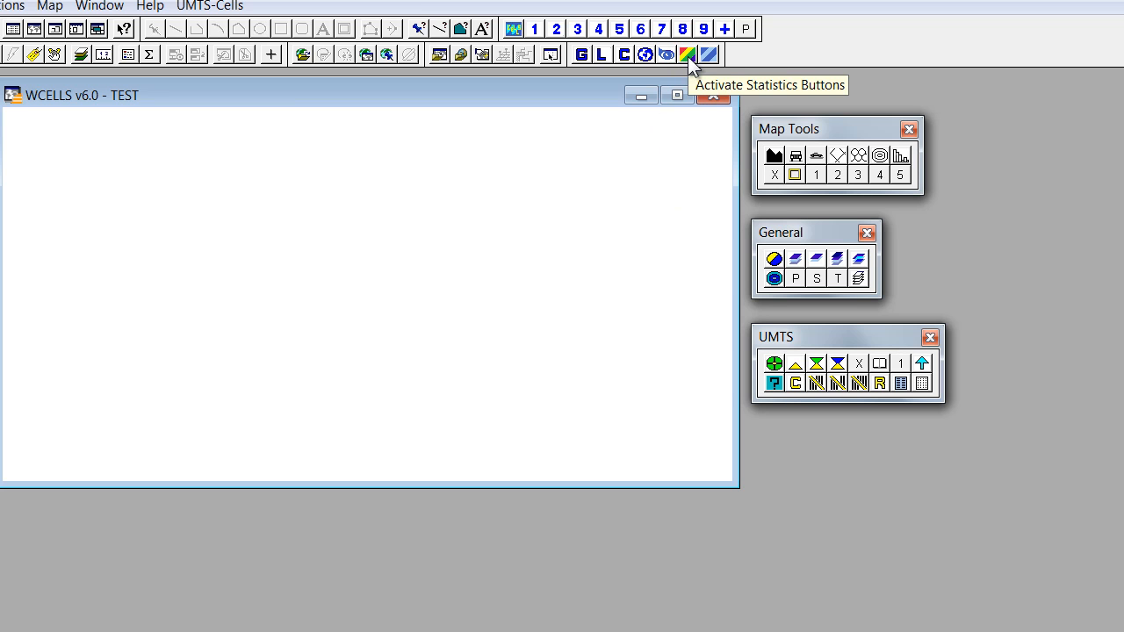
pyautogui.moveTo(709, 55)
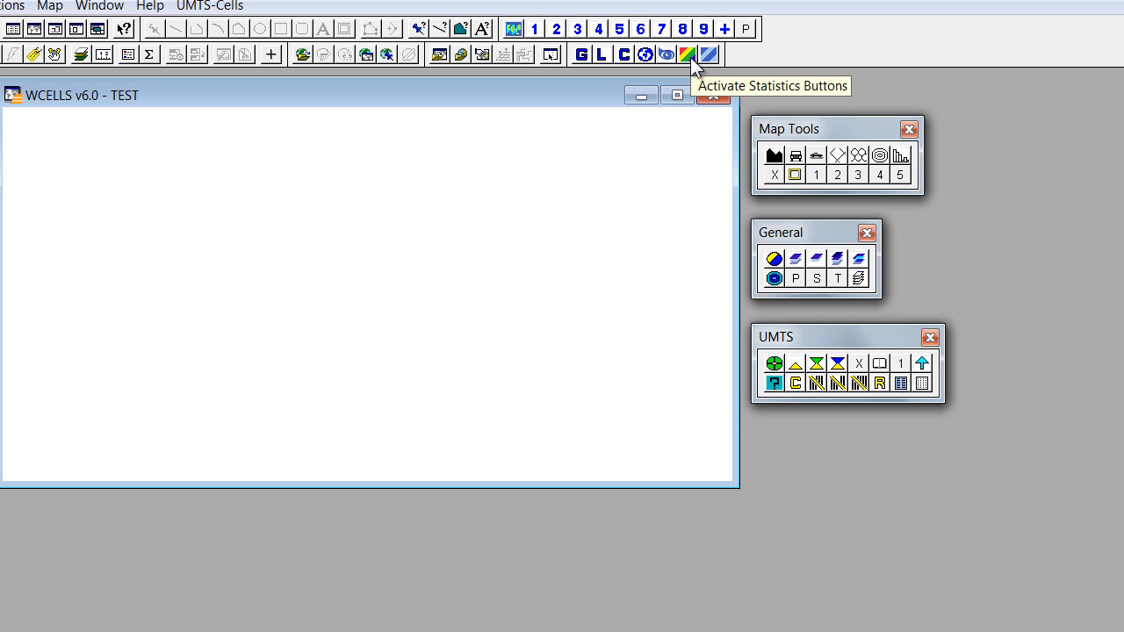
pyautogui.moveTo(709, 55)
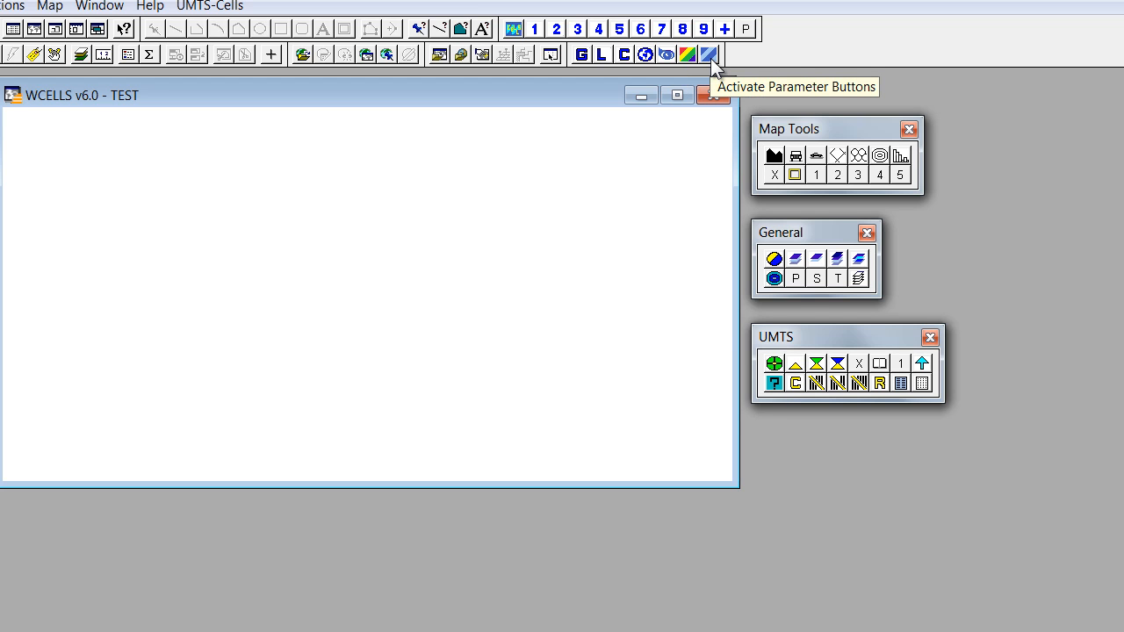
pyautogui.moveTo(732, 193)
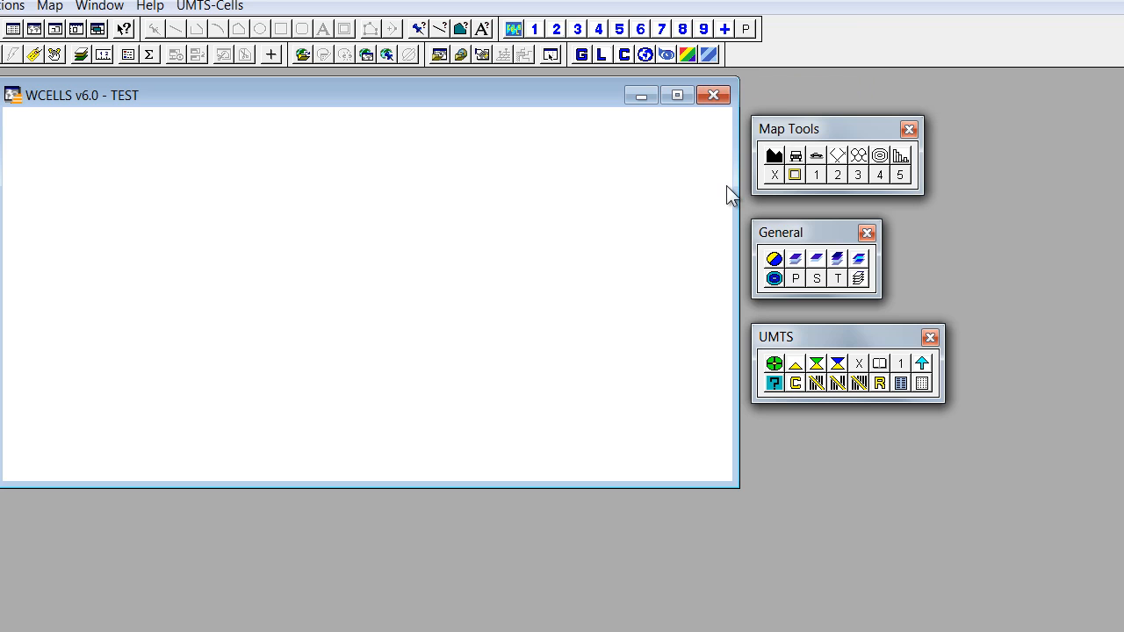
pyautogui.moveTo(473, 339)
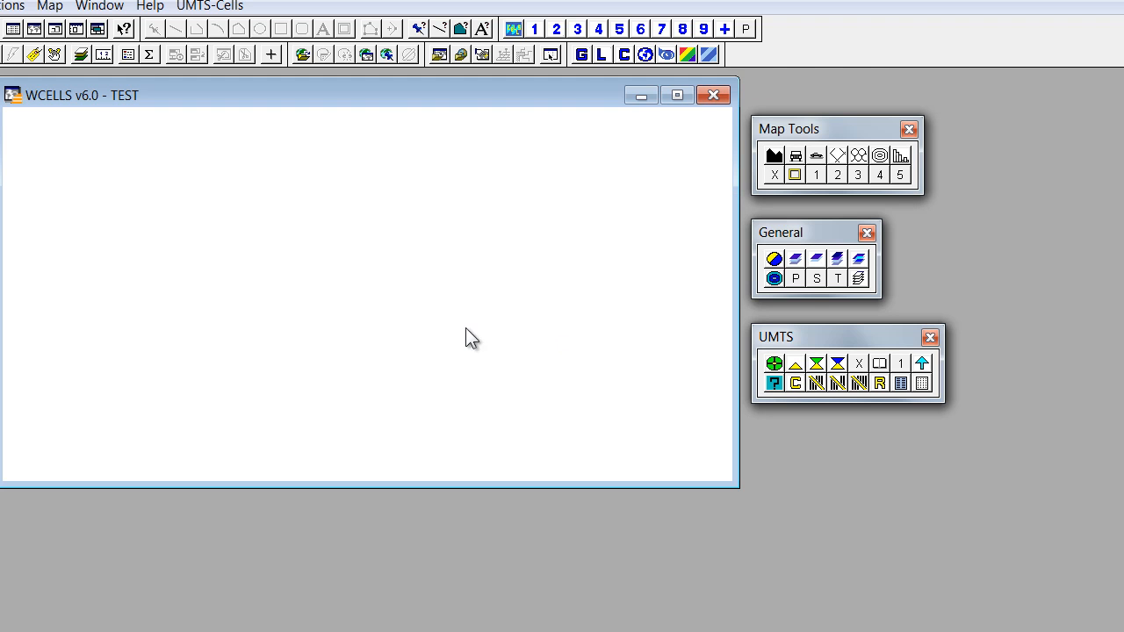